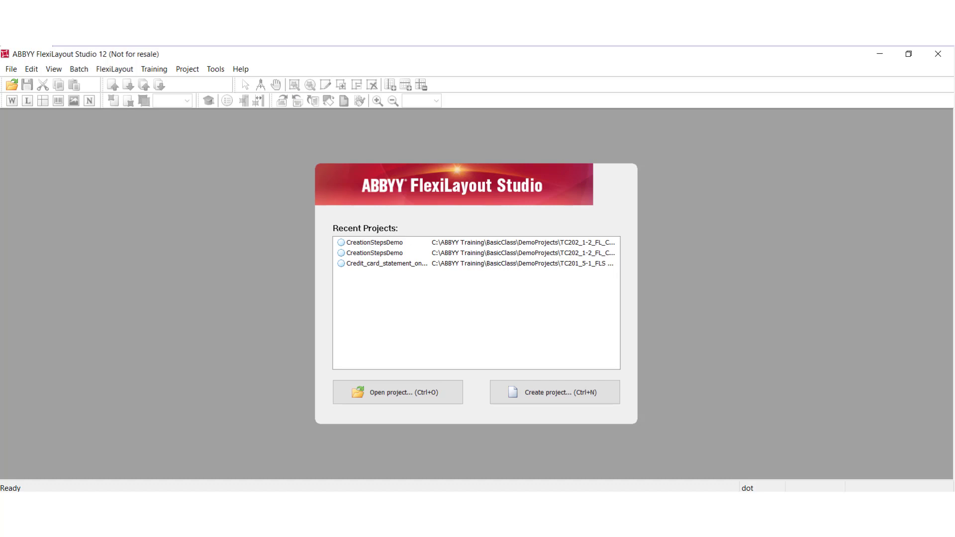
mouse_move(278, 271)
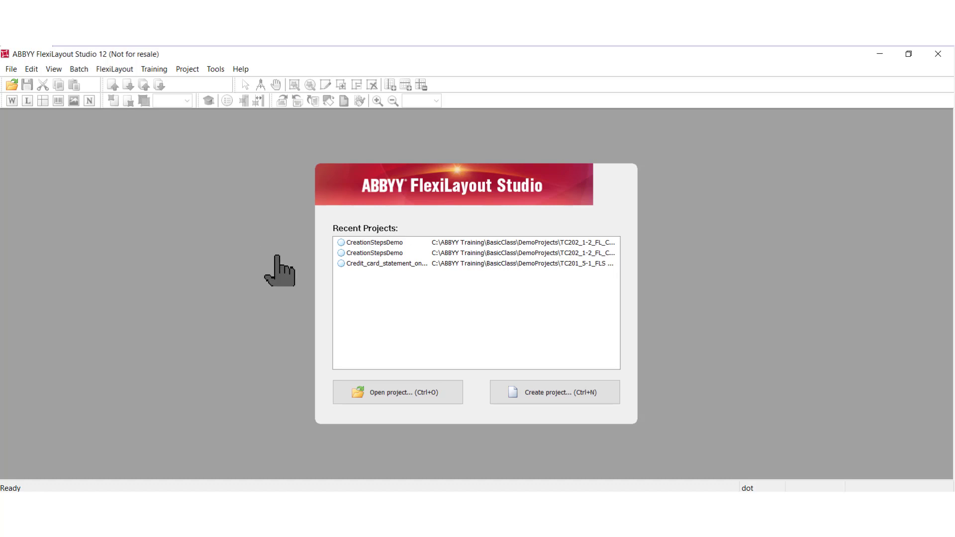
Step: Load the CreationStepsDemo project from Recent Projects and show batch page 1 with its matched layout
left_click(378, 243)
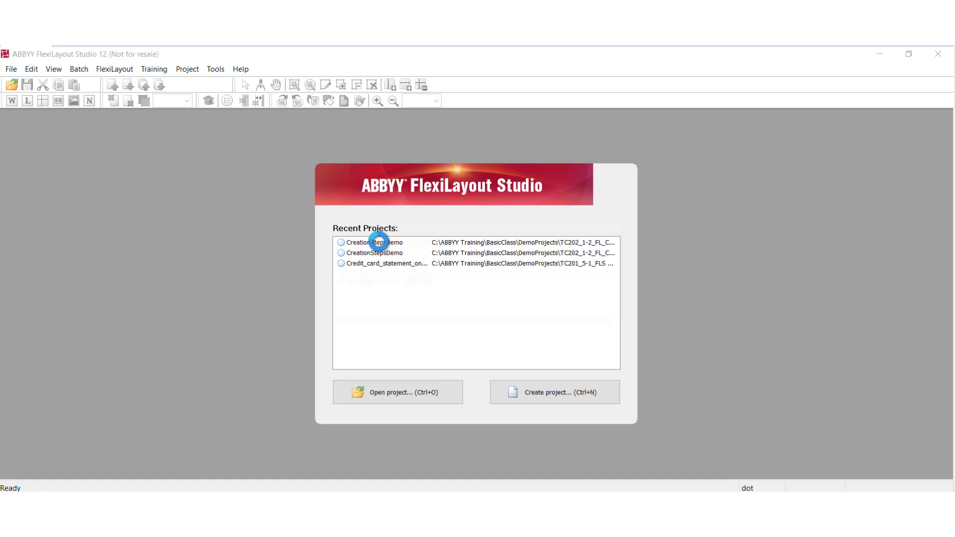
double_click(374, 242)
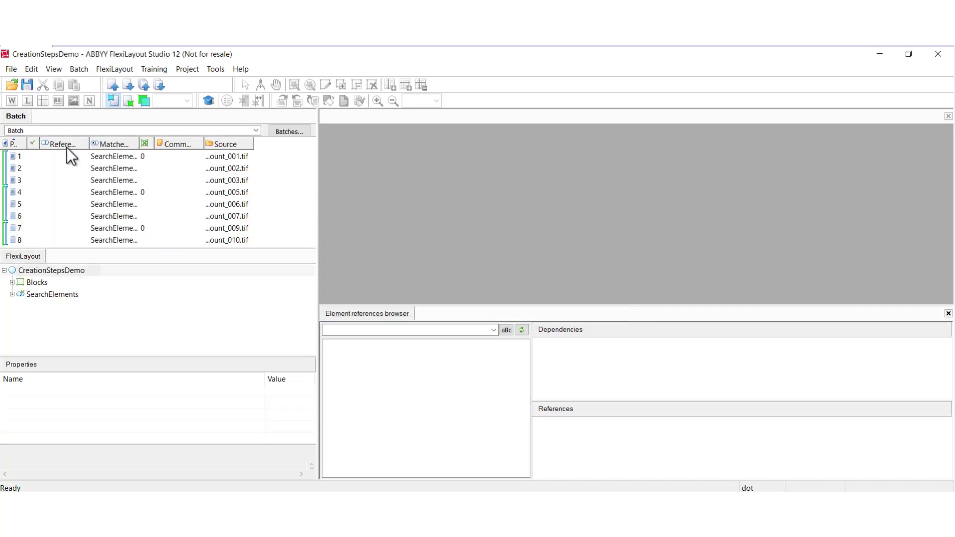
left_click(19, 157)
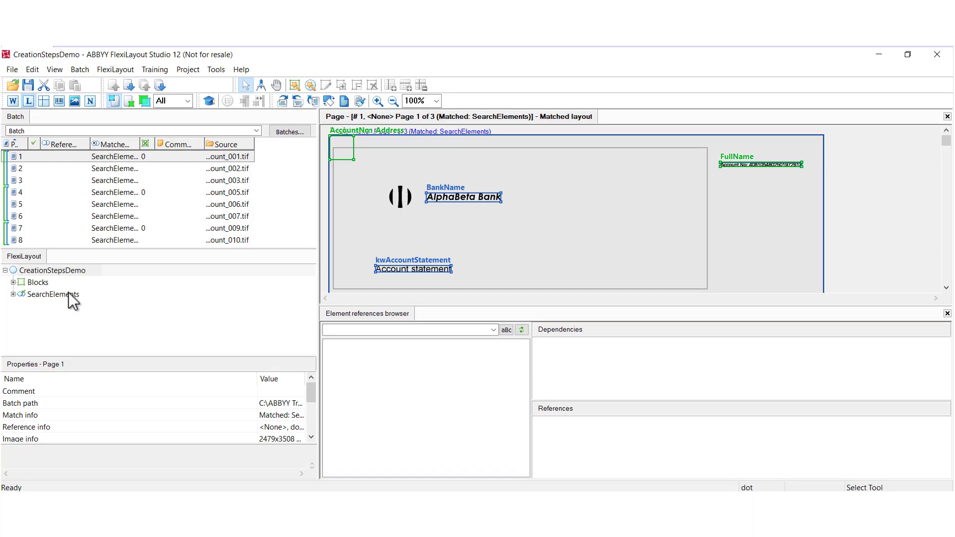
Step: Add a Static Text element named StaticText under the SearchElements group
right_click(52, 294)
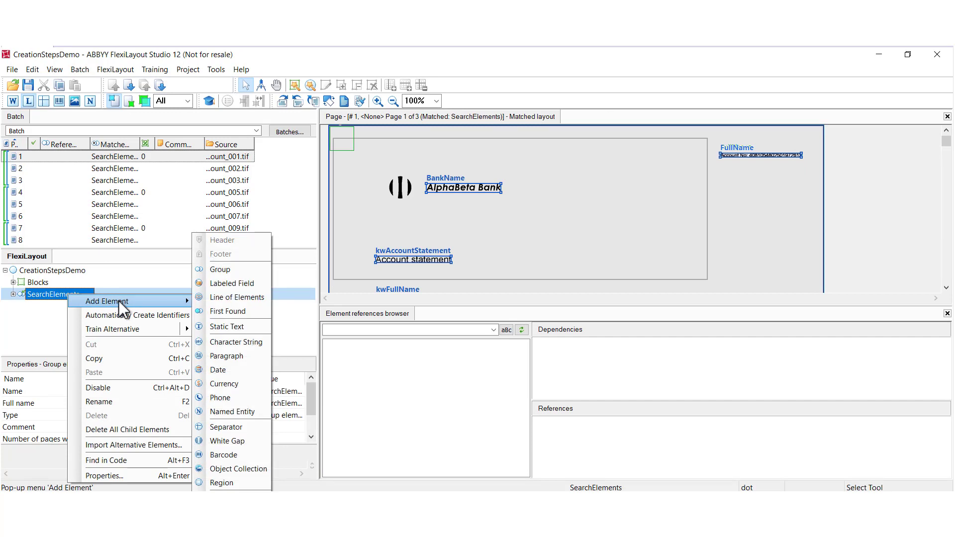
left_click(225, 326)
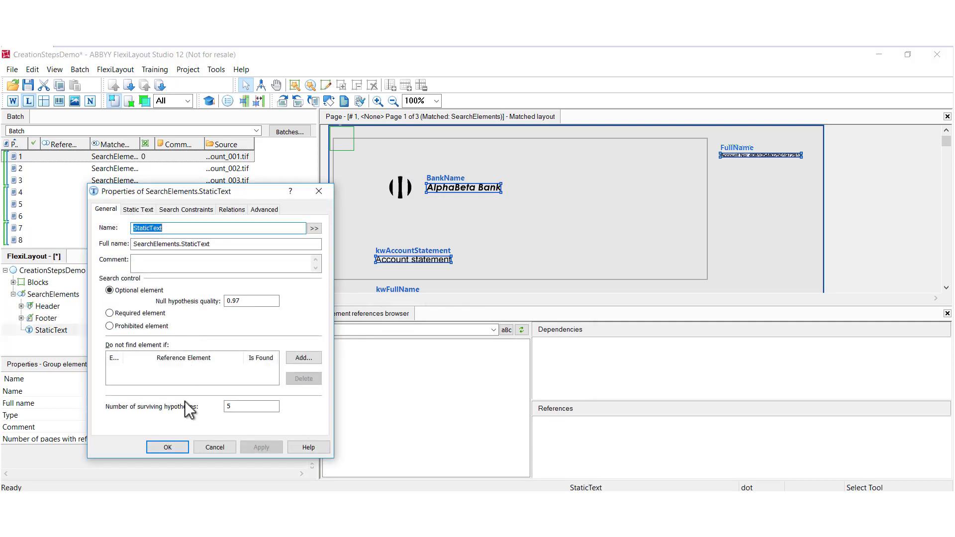
mouse_move(139, 212)
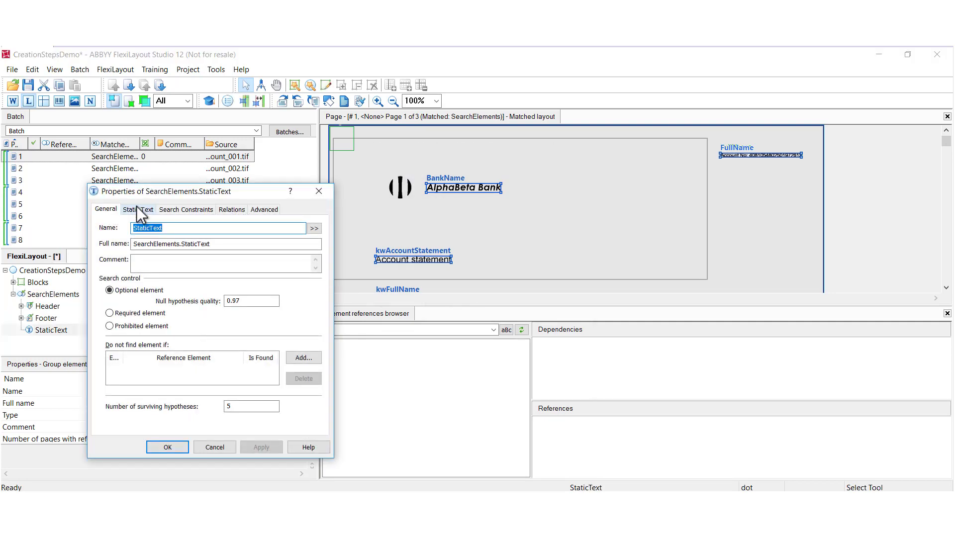
Step: Show StaticText's search-text settings and toggle the Take spaces into account option
left_click(137, 208)
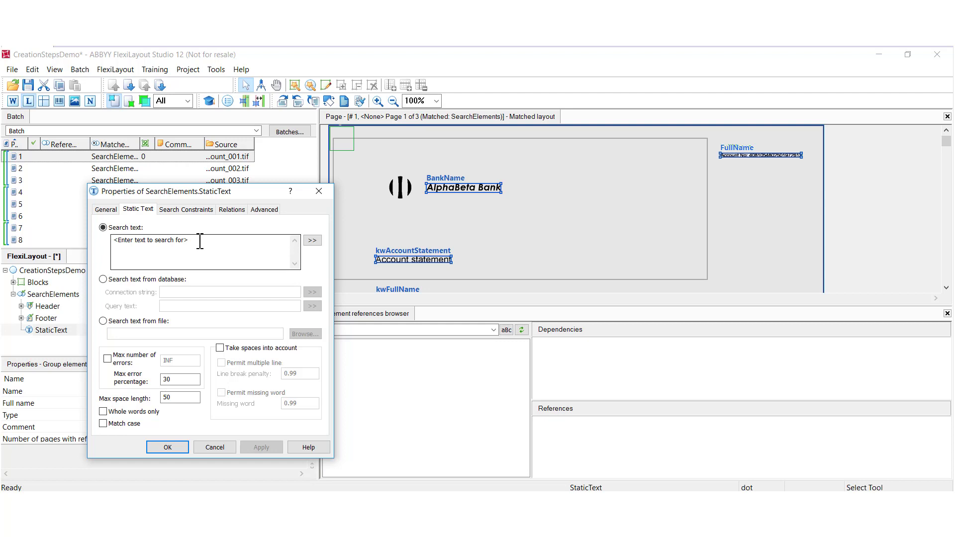
mouse_move(218, 346)
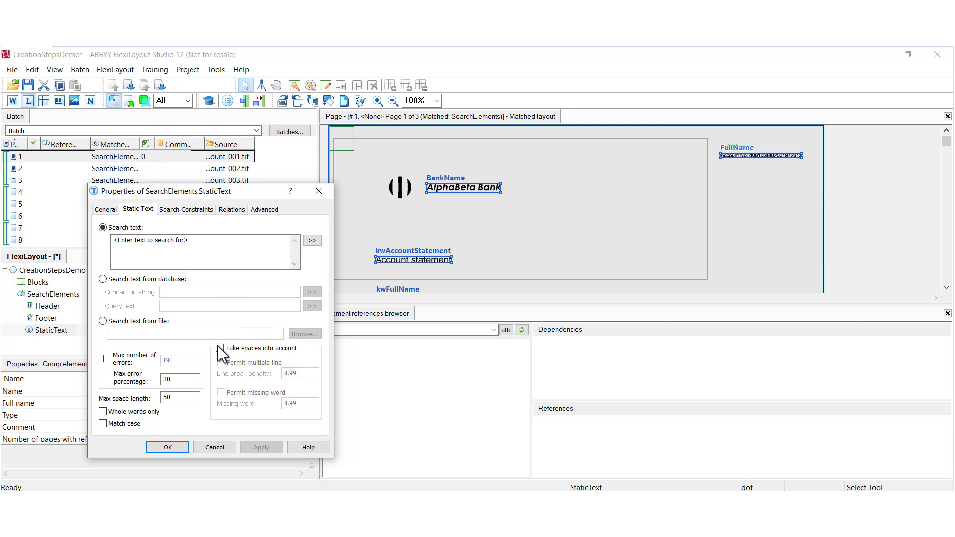
left_click(220, 348)
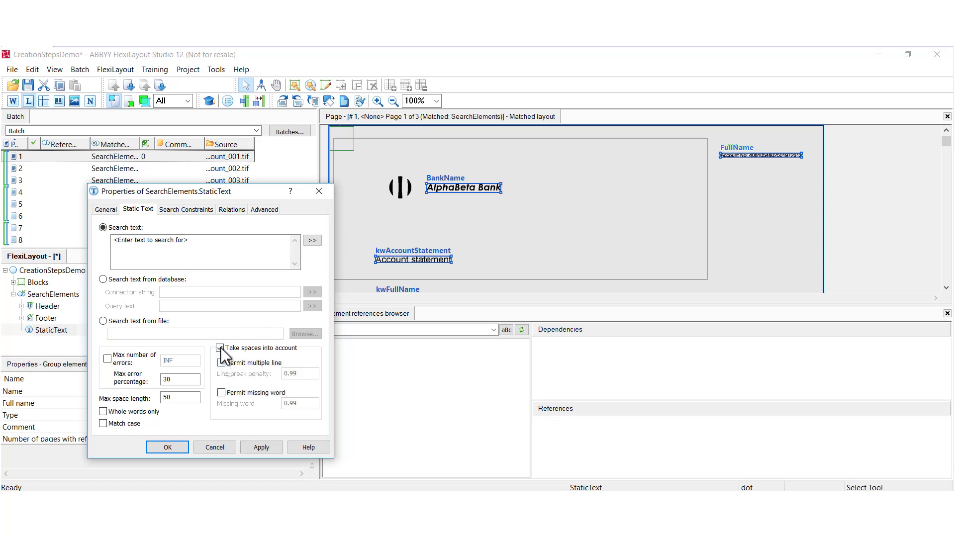
left_click(221, 348)
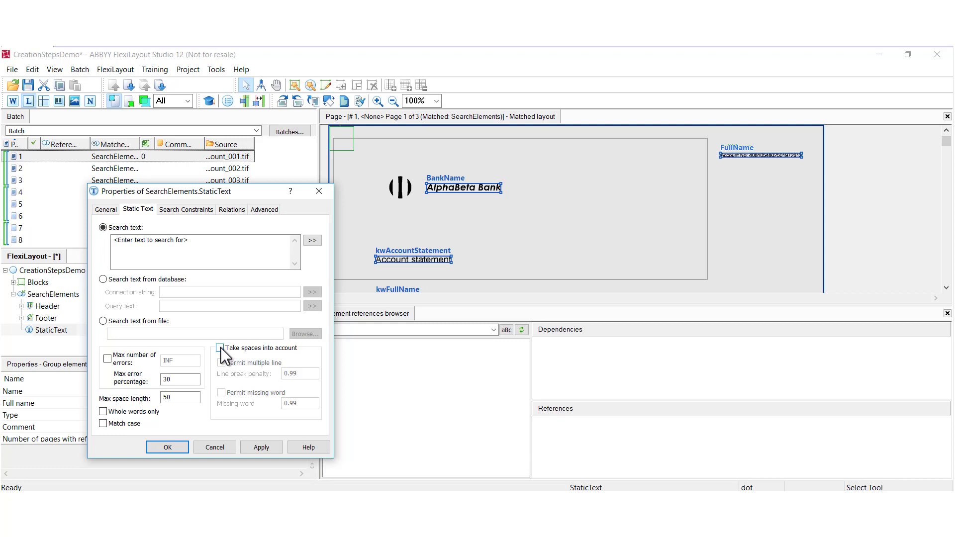
left_click(220, 348)
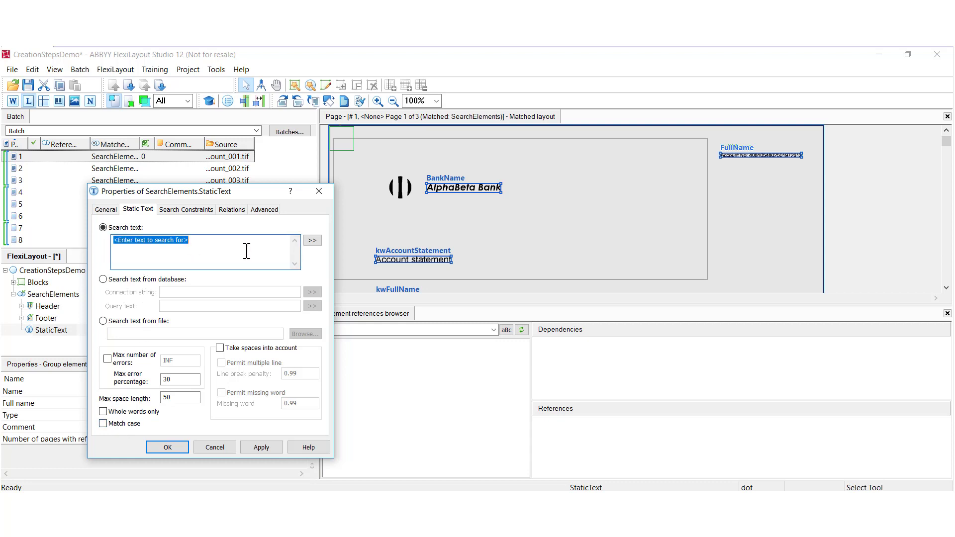
Step: Set the search text to 'dear' as whole words only, taking spaces into account
type("Dear")
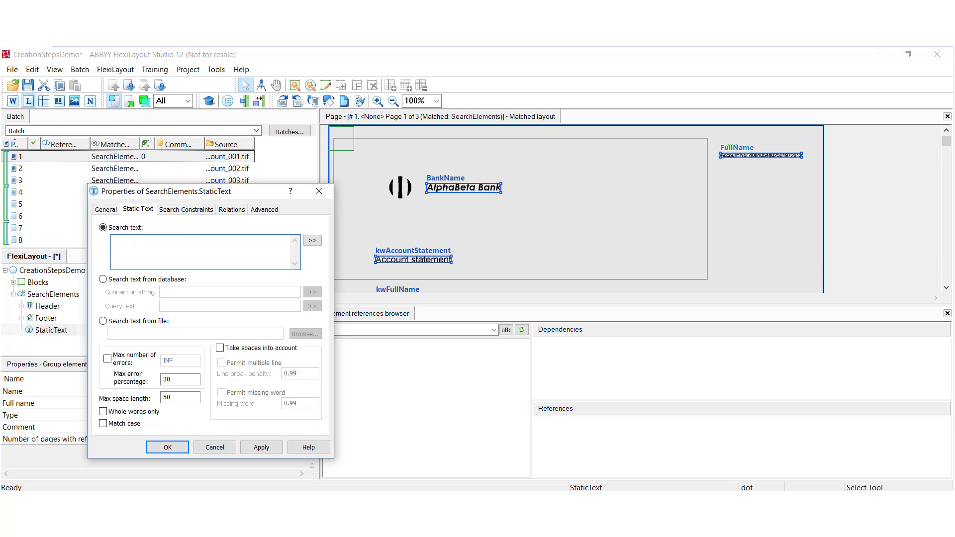
type("dear")
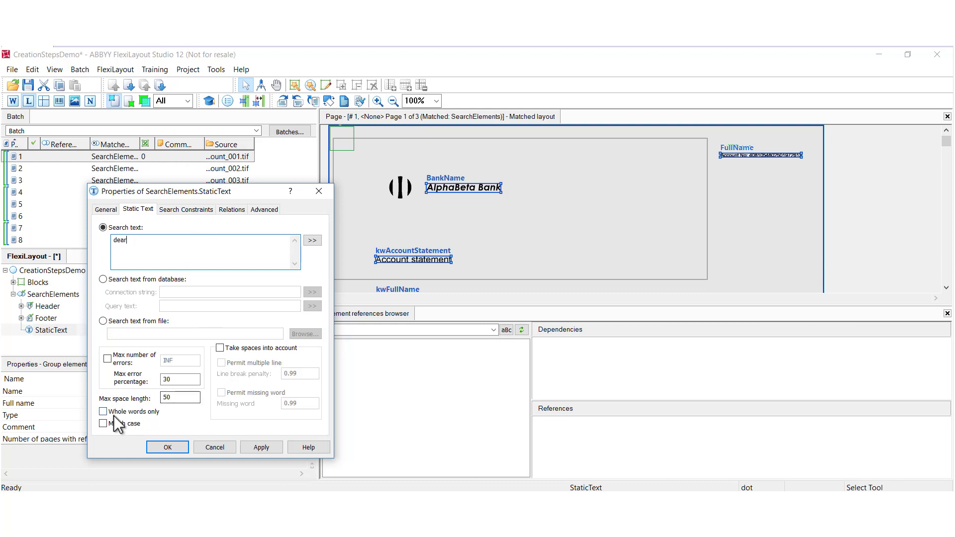
left_click(103, 410)
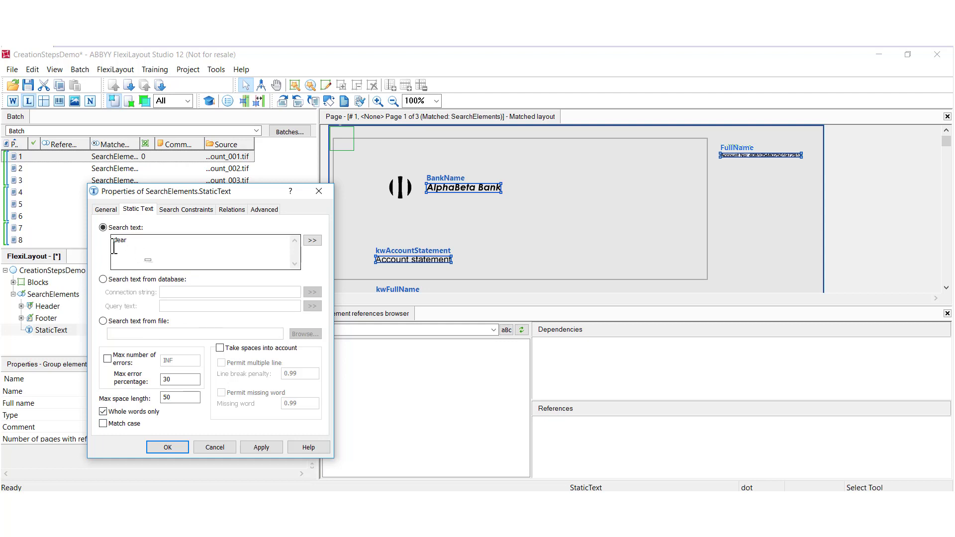
type("dear")
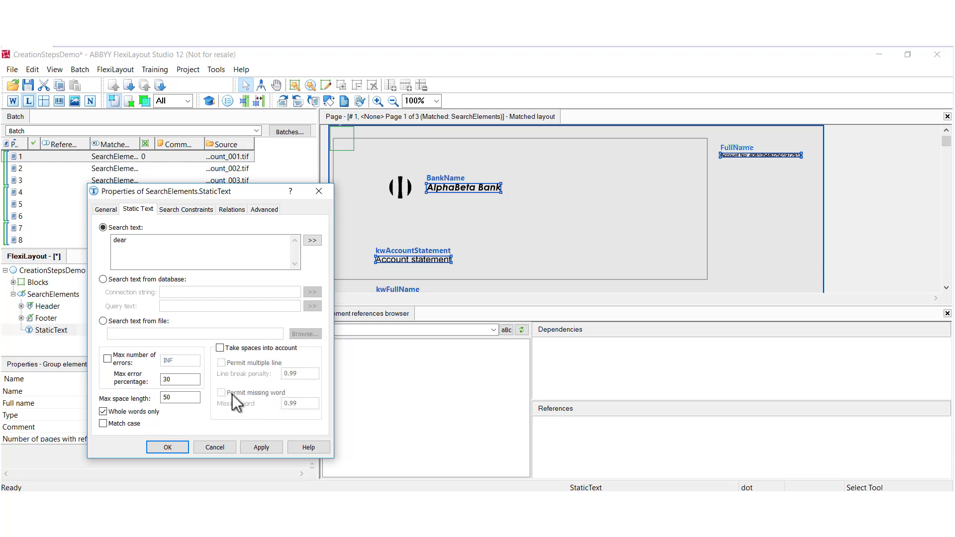
left_click(219, 347)
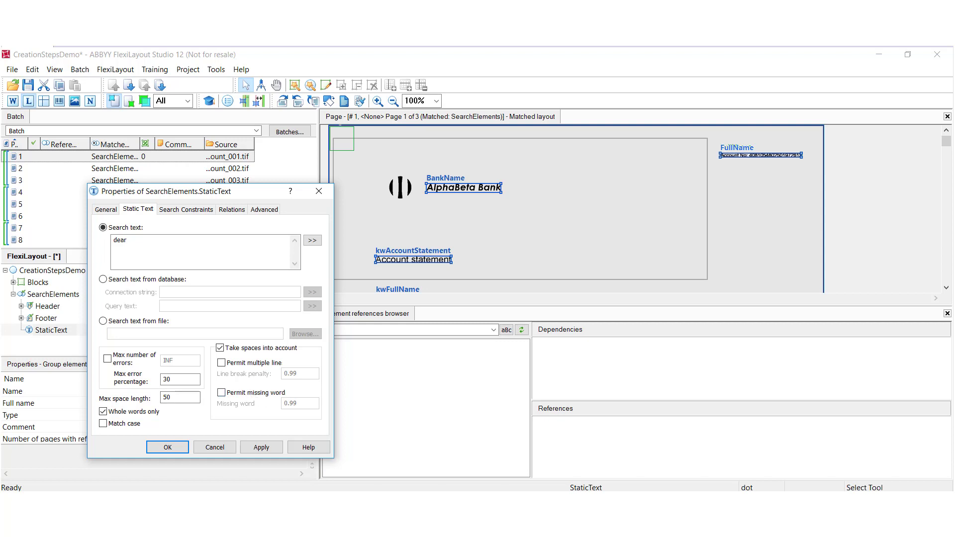
left_click(180, 379)
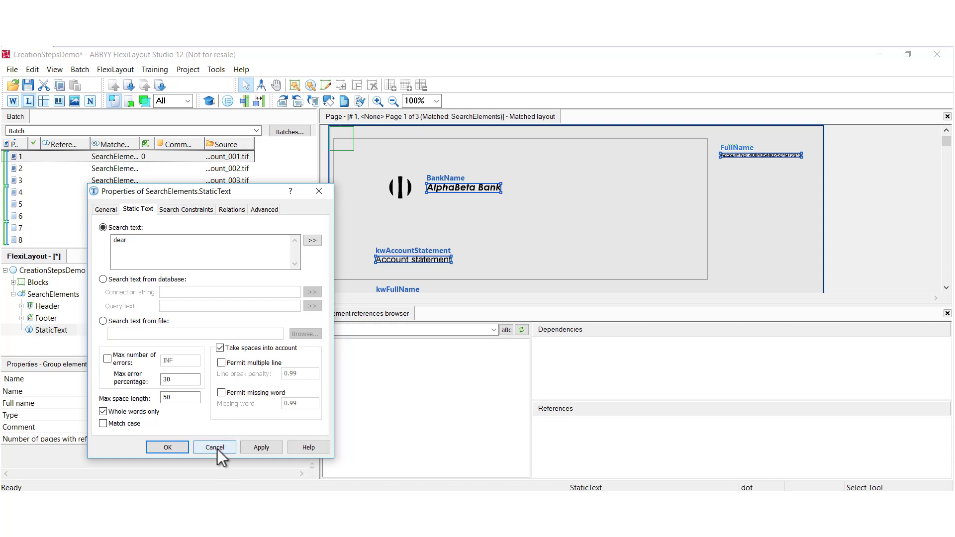
Step: Close StaticText's properties and add a horizontal Separator element under SearchElements
left_click(214, 446)
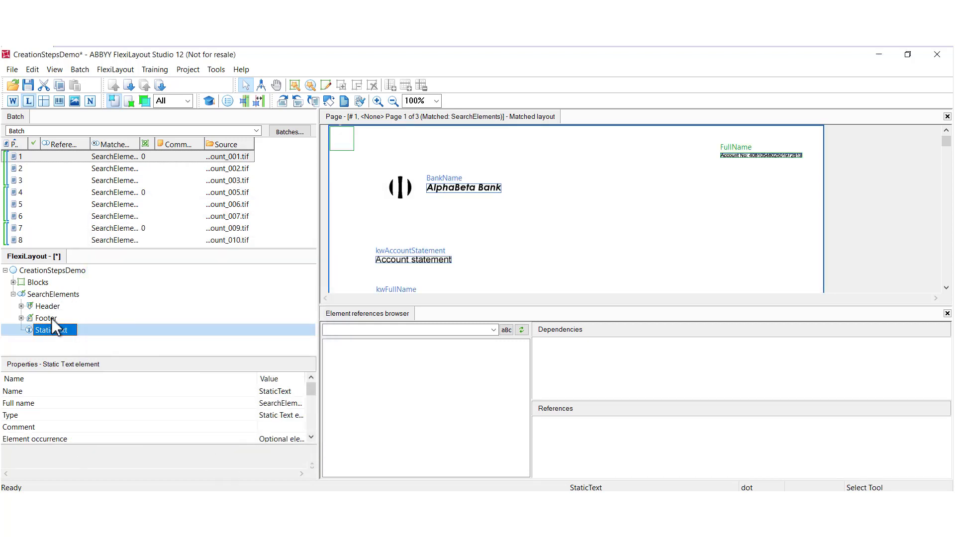
right_click(55, 294)
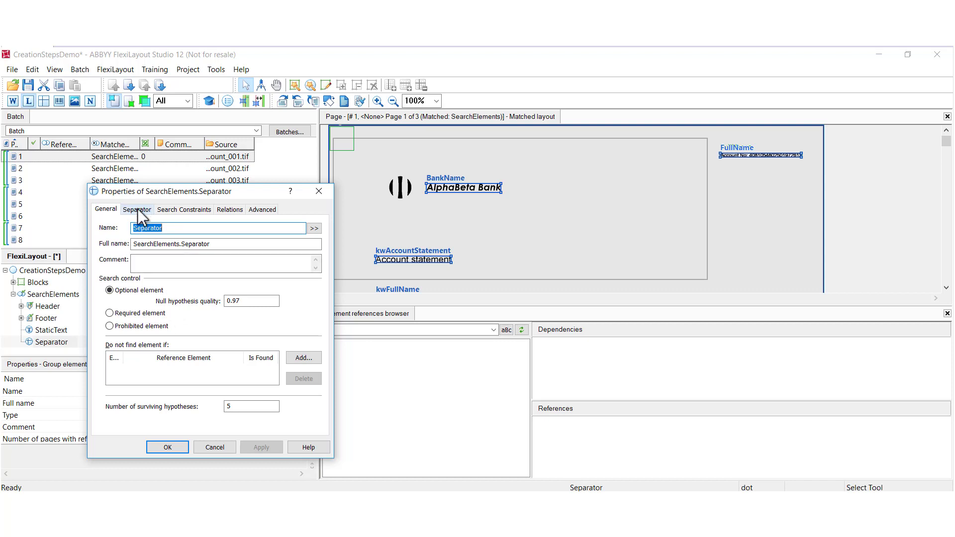
left_click(136, 209)
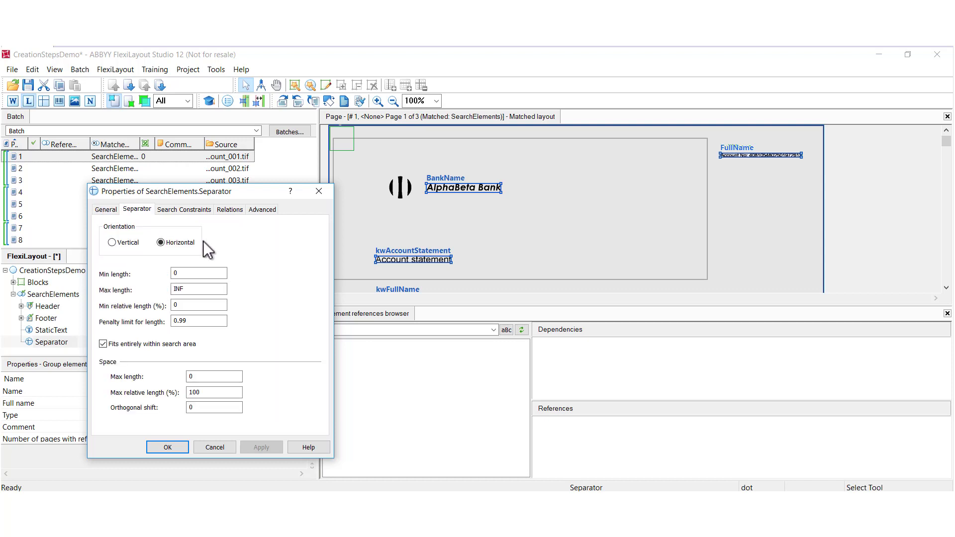
mouse_move(152, 259)
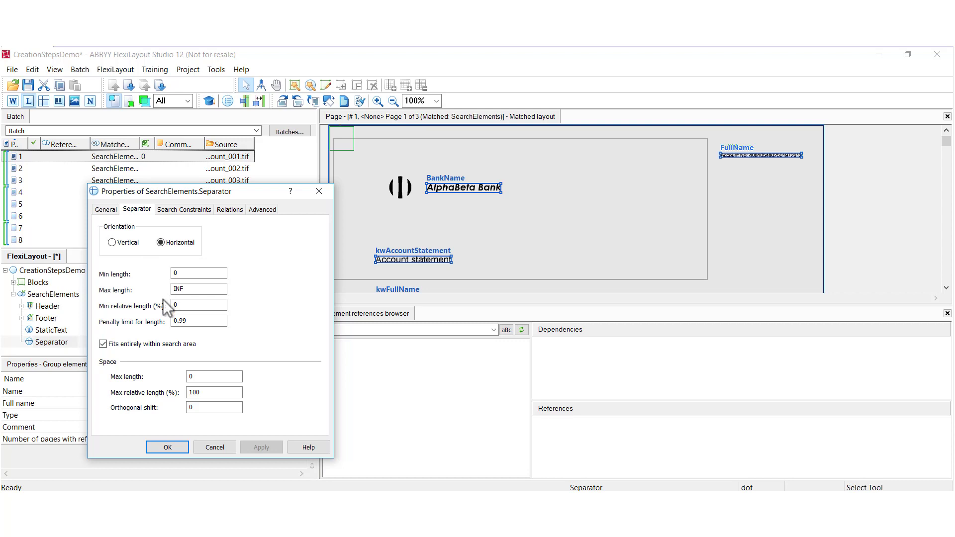
mouse_move(169, 308)
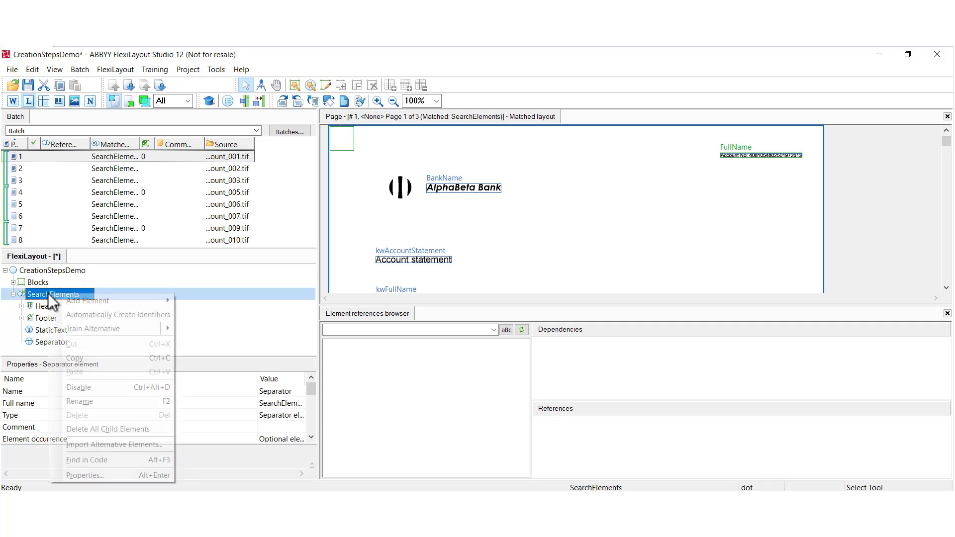
Step: Add a WhiteGap element after Separator and bring up its properties
left_click(88, 301)
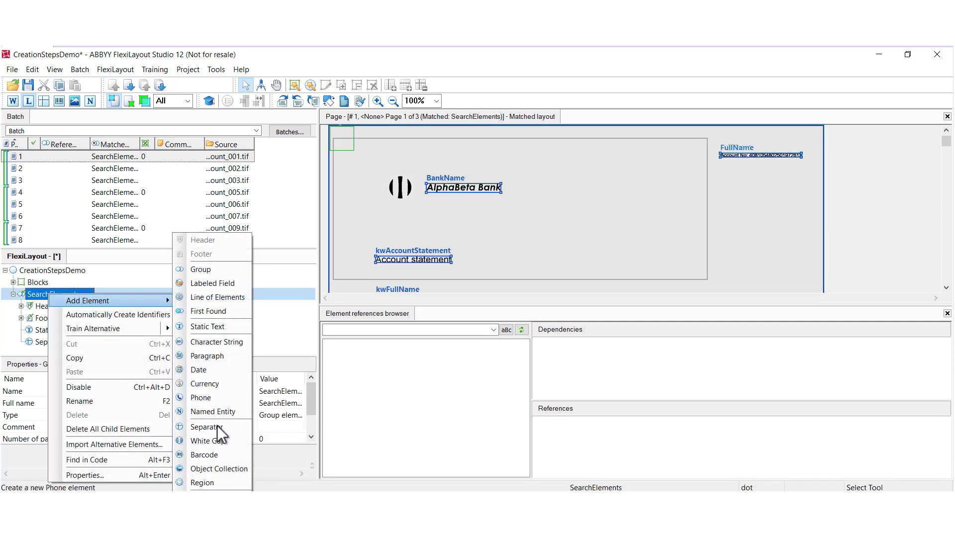
left_click(205, 441)
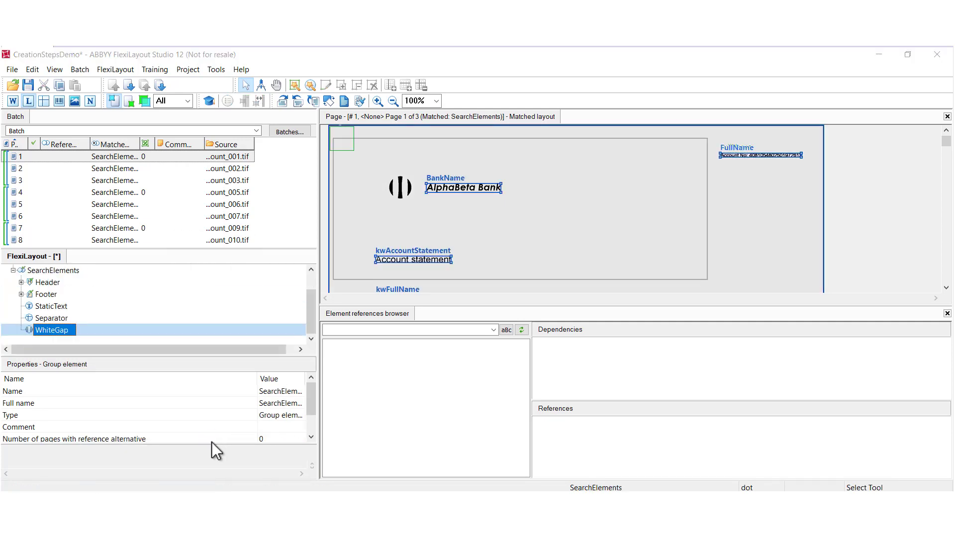
double_click(52, 329)
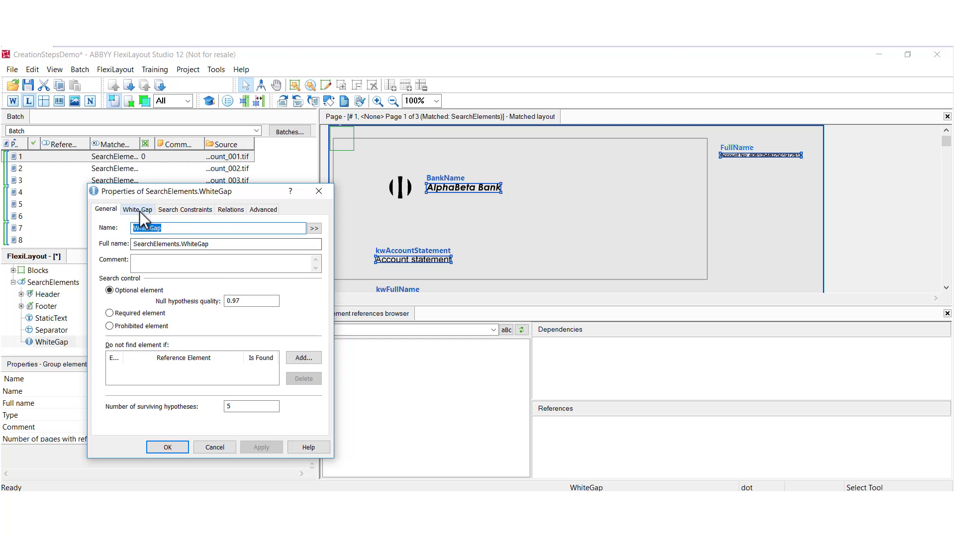
Step: Keep the WhiteGap horizontal and make it search among separators and barcodes instead of text
left_click(136, 209)
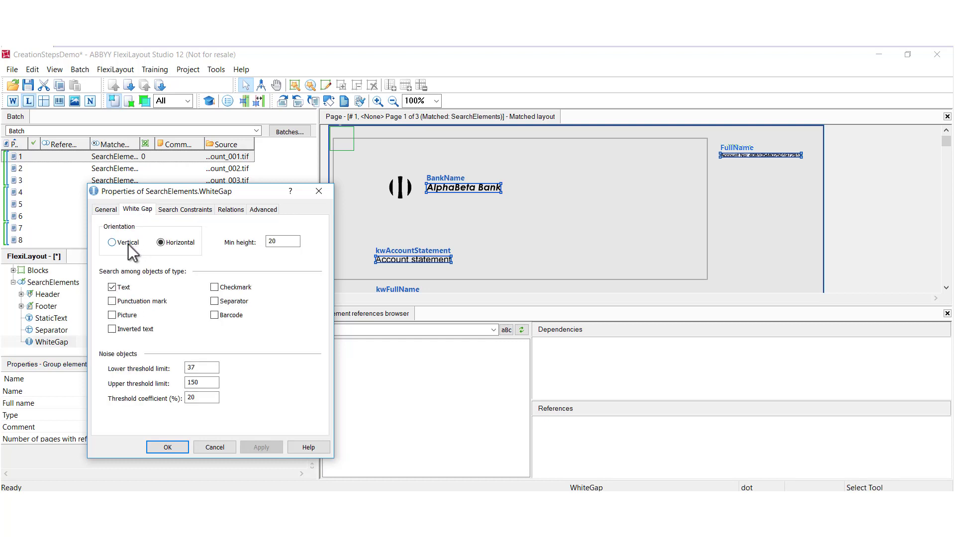
left_click(161, 243)
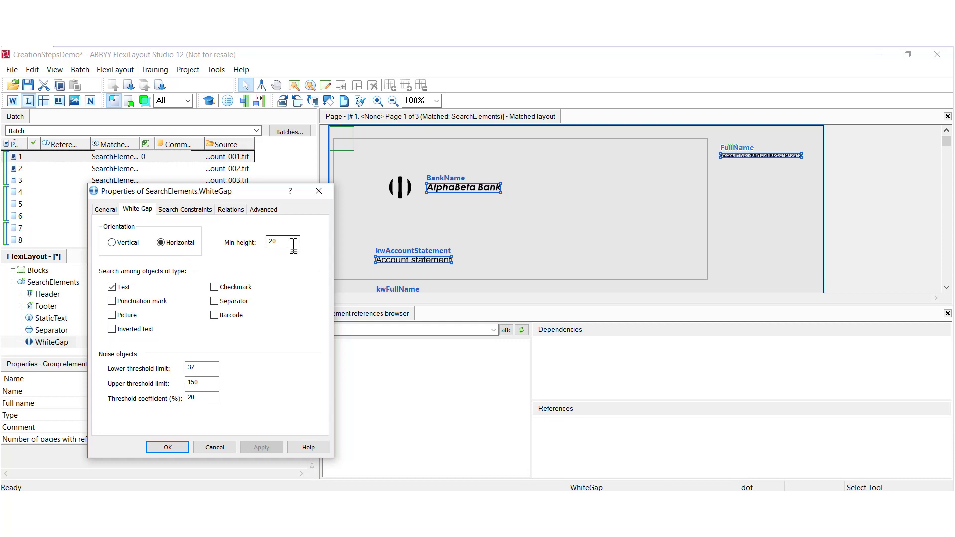
left_click(113, 242)
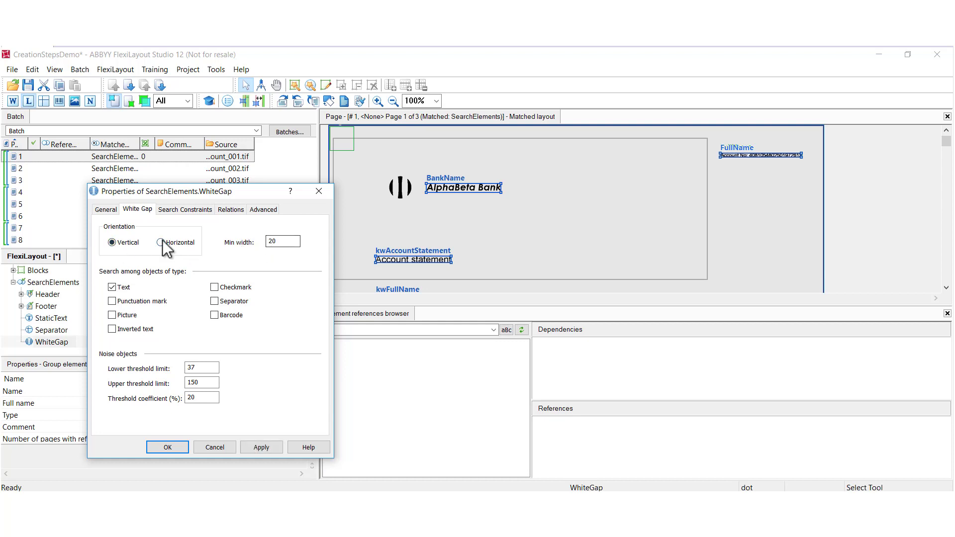
left_click(163, 242)
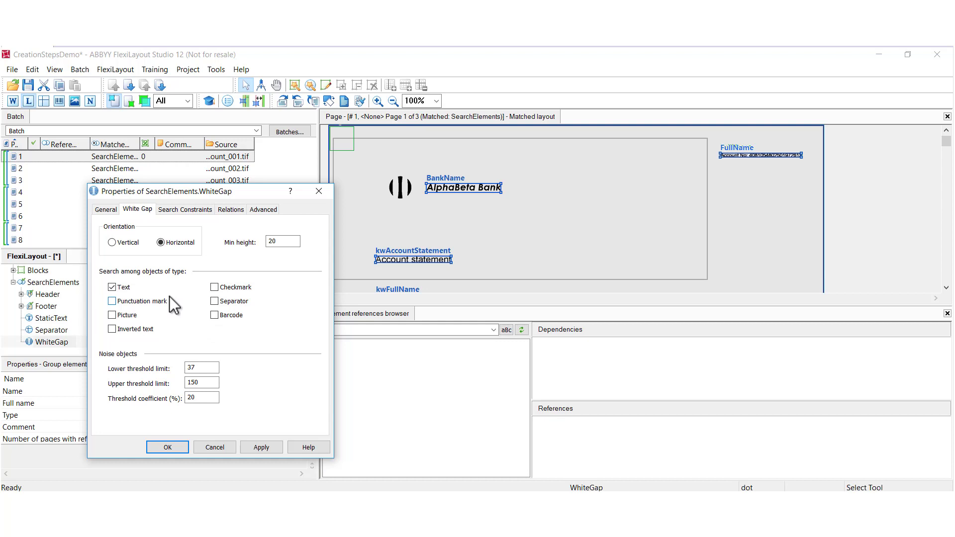
mouse_move(186, 316)
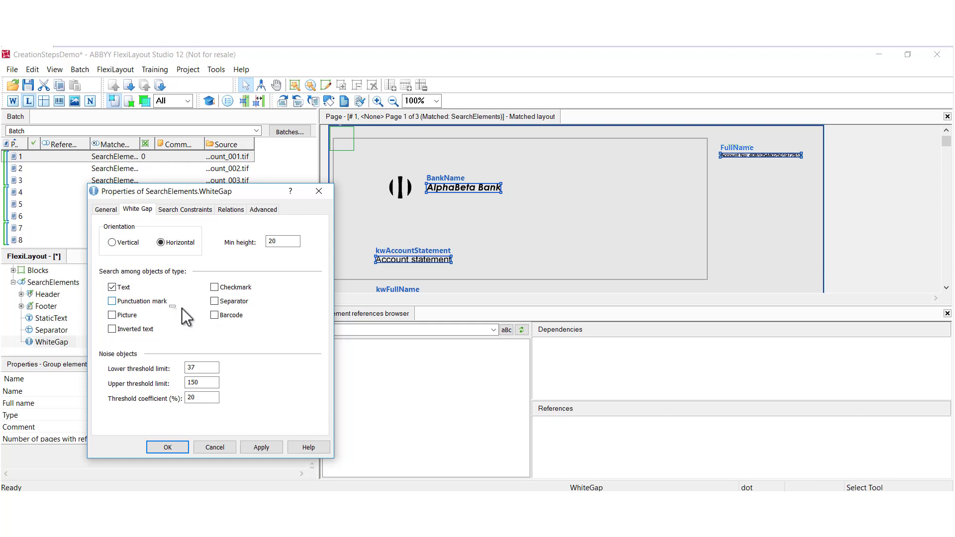
left_click(214, 316)
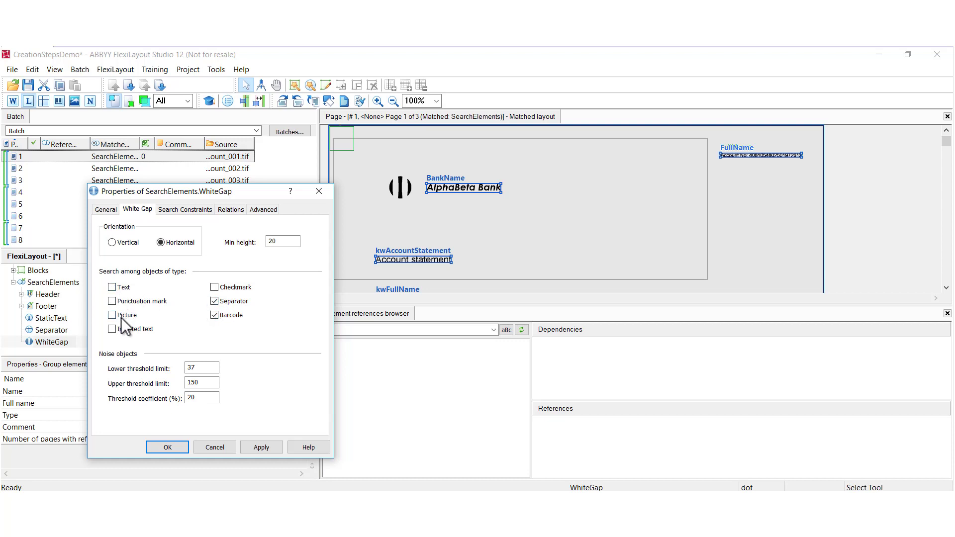
left_click(214, 315)
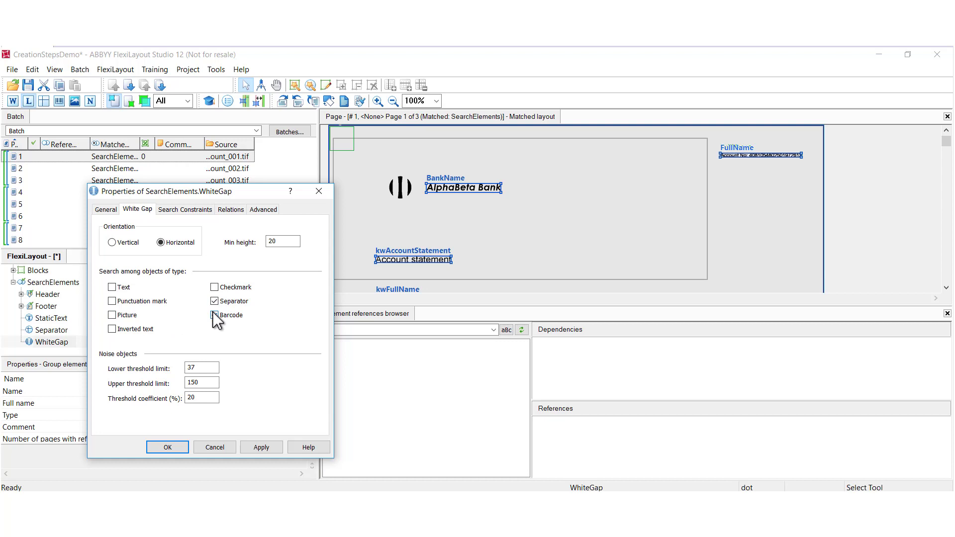
Step: Review the WhiteGap's Relations settings and confirm its properties with OK
left_click(230, 209)
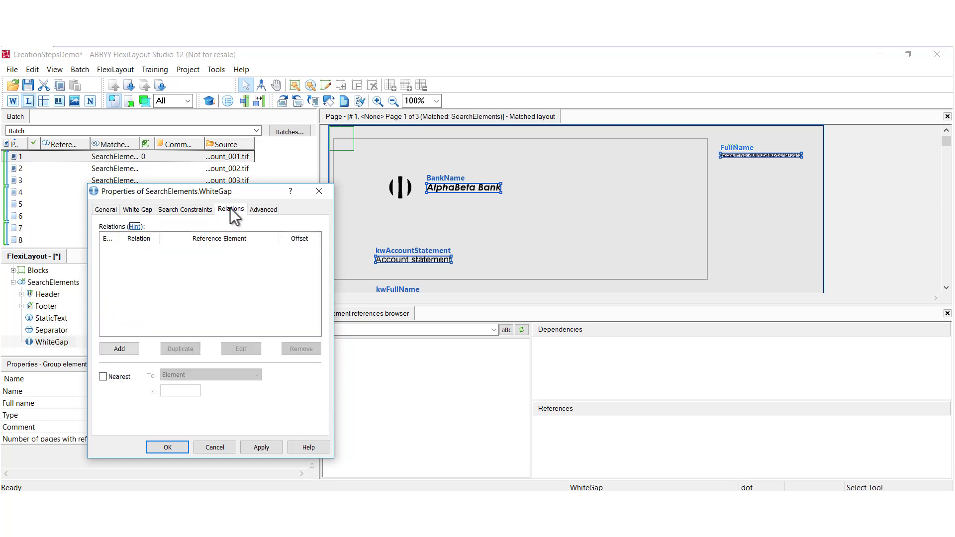
left_click(136, 210)
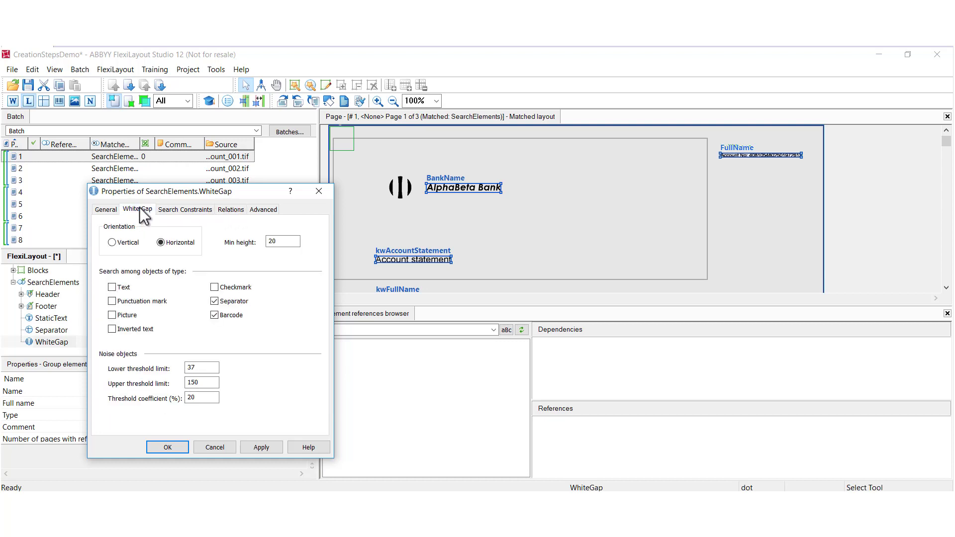
mouse_move(167, 213)
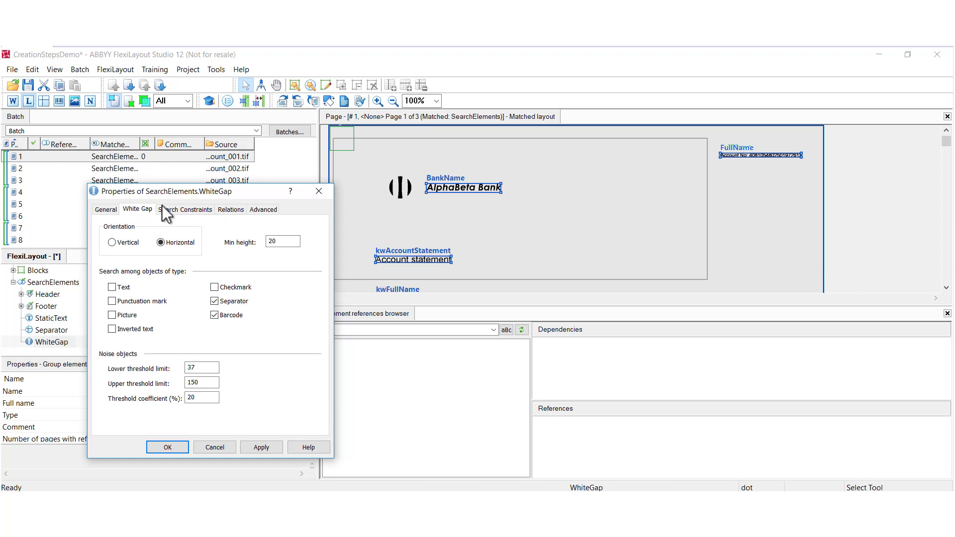
left_click(230, 210)
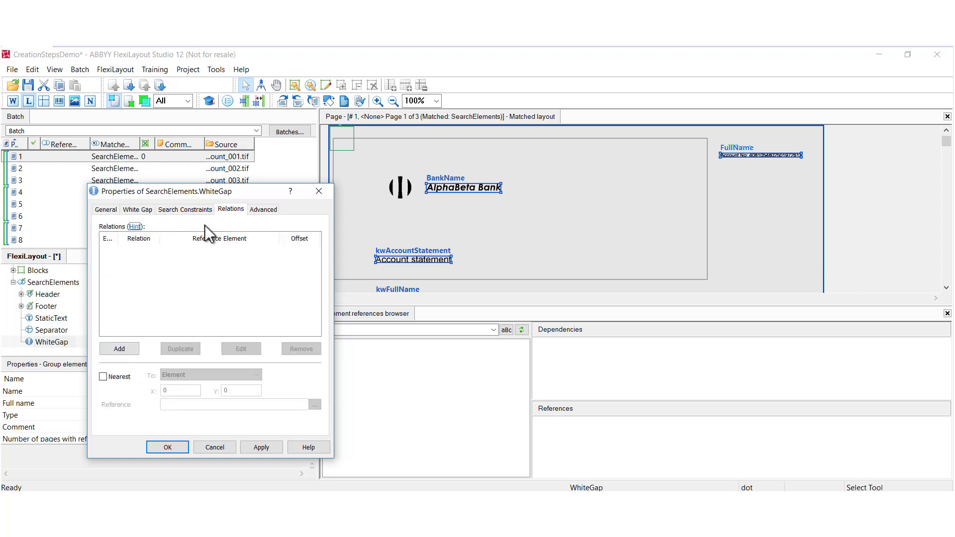
left_click(138, 209)
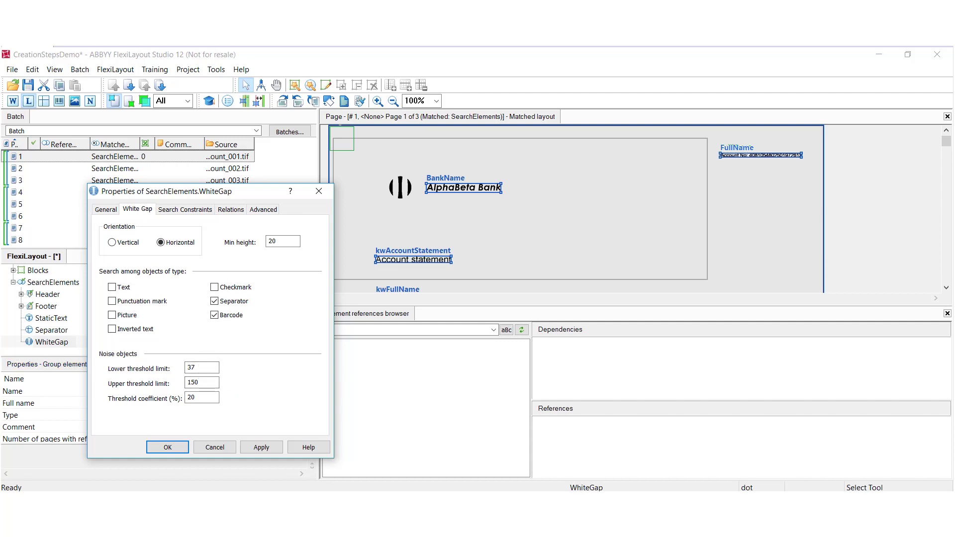
left_click(167, 446)
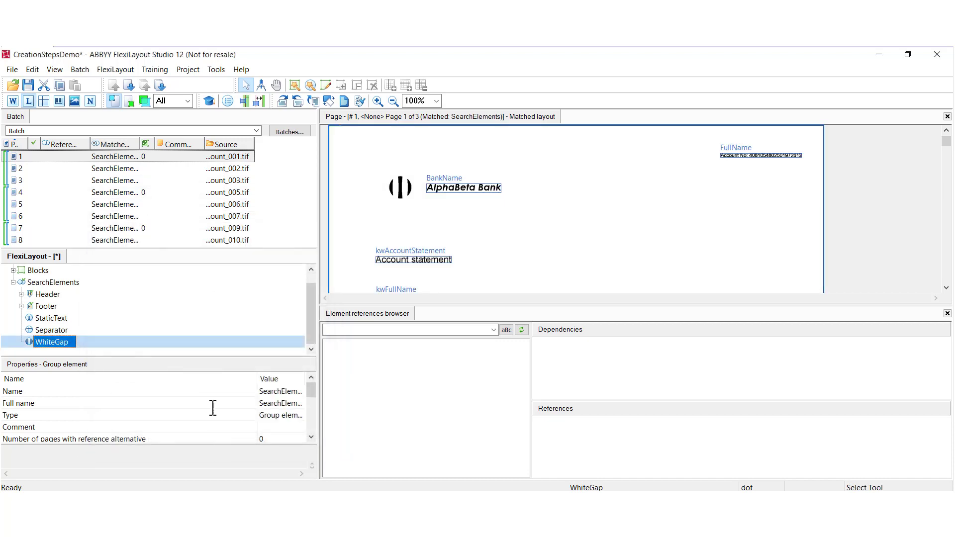
Step: Add a Barcode element under SearchElements limited to EAN13 and Codabar with checksum types
right_click(53, 282)
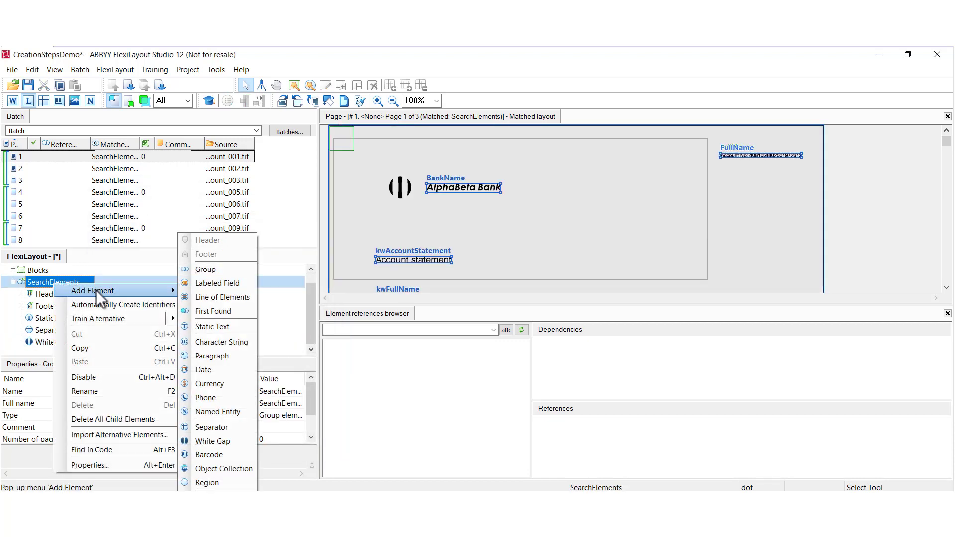
mouse_move(209, 455)
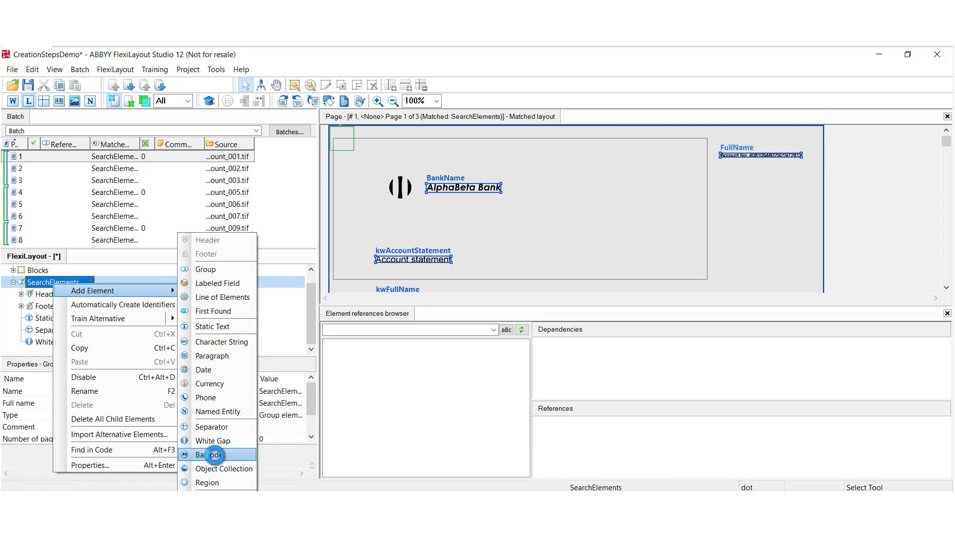
left_click(207, 455)
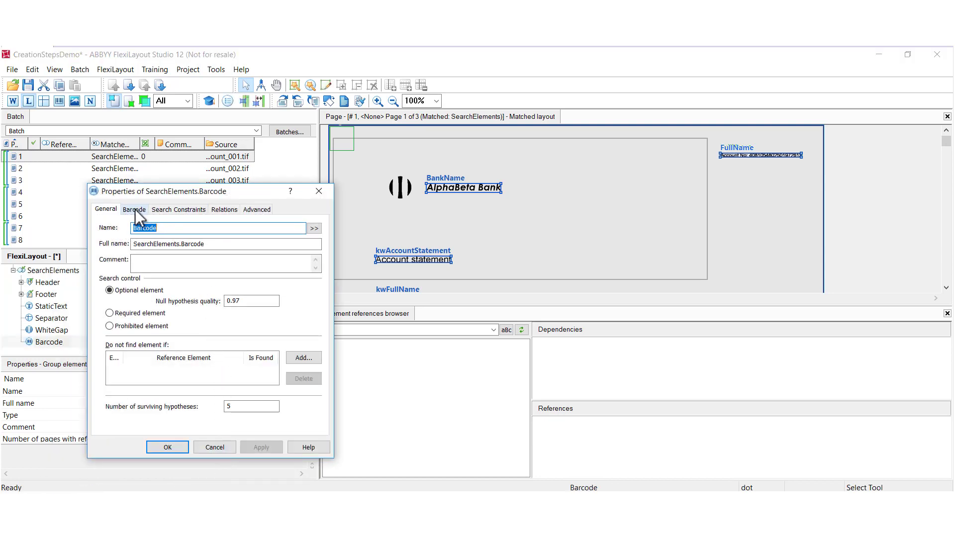
left_click(134, 209)
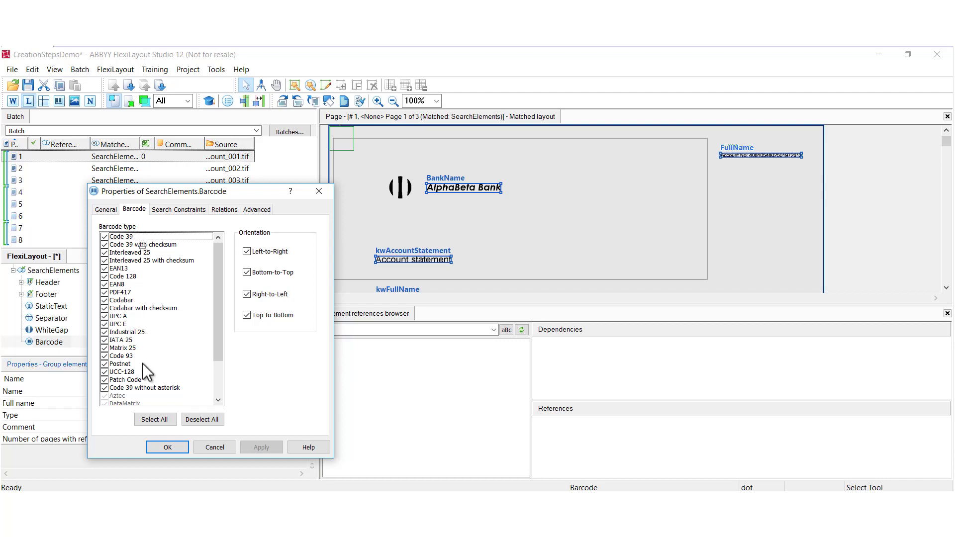
left_click(202, 419)
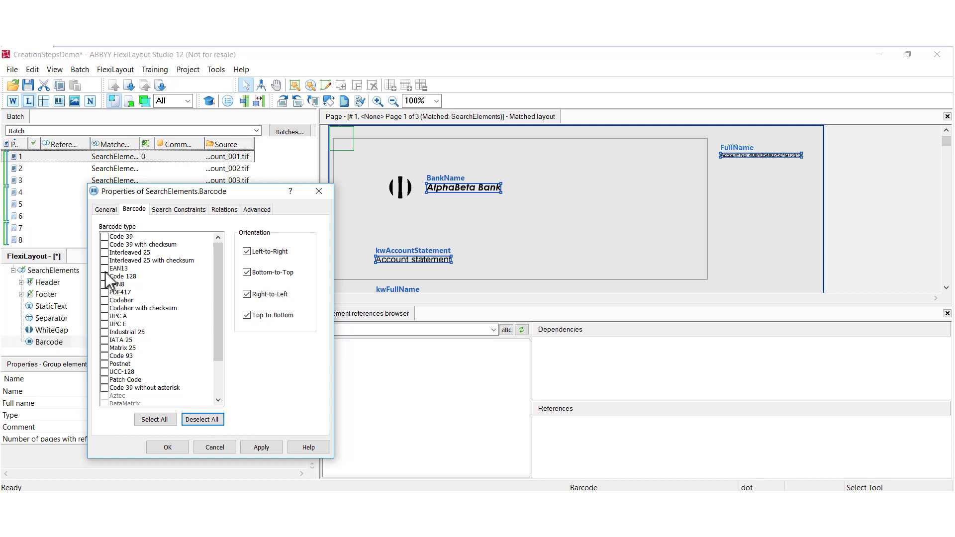
left_click(105, 268)
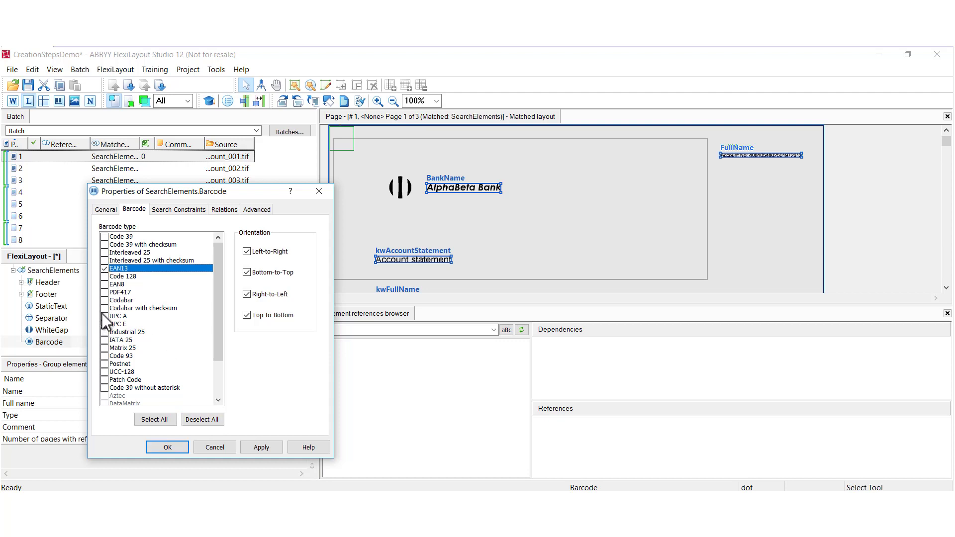
left_click(123, 348)
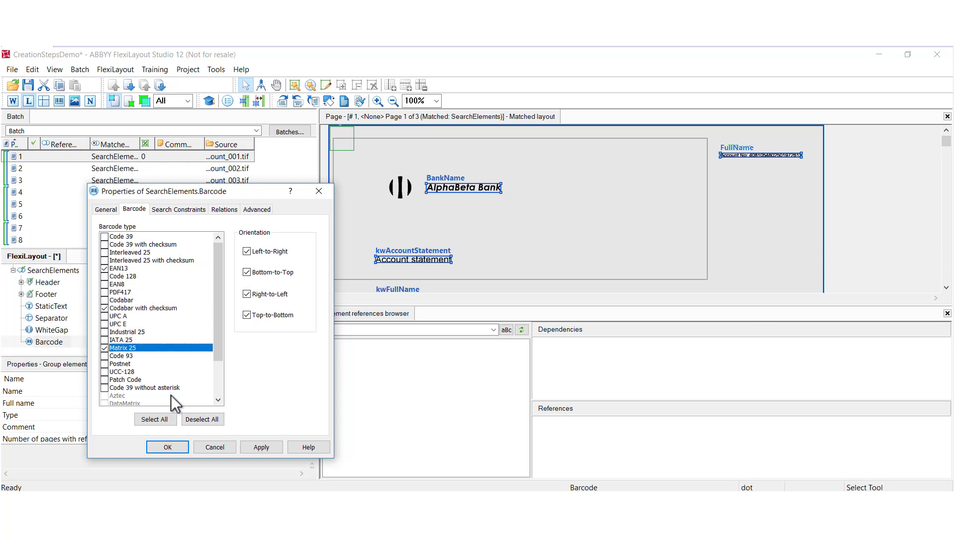
mouse_move(256, 307)
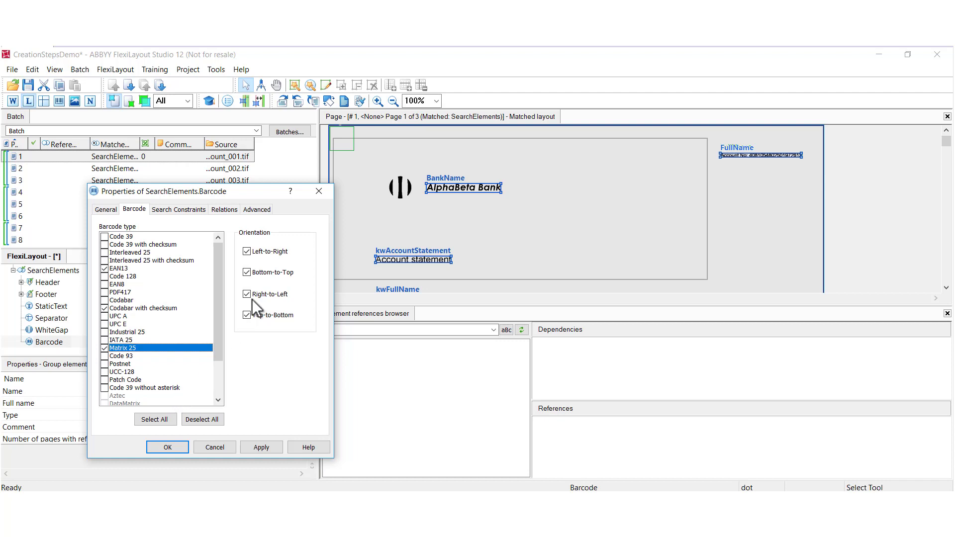
left_click(246, 251)
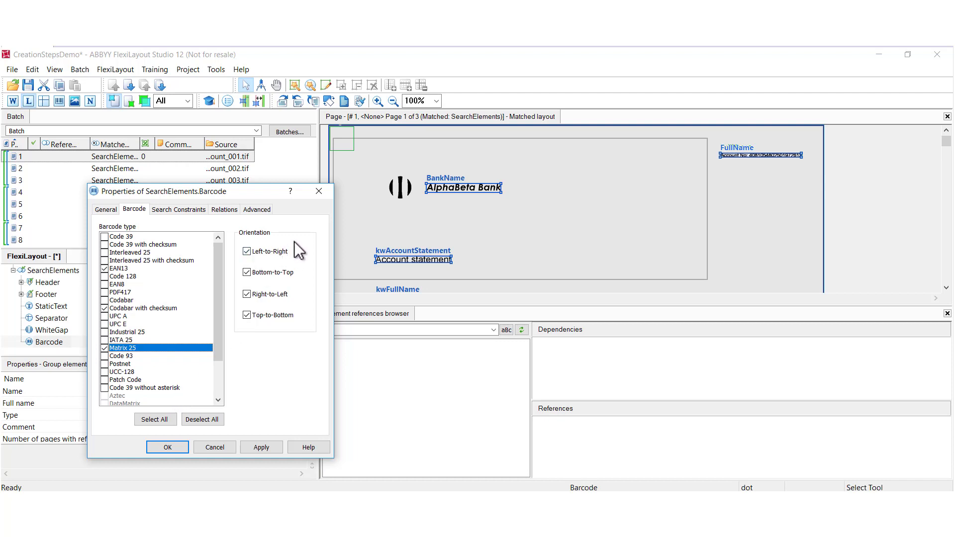
mouse_move(301, 265)
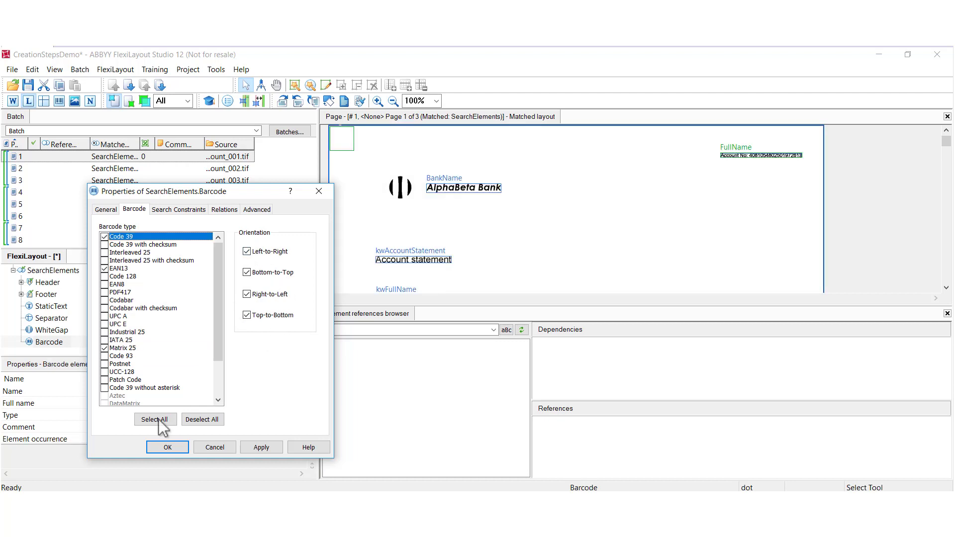
left_click(155, 419)
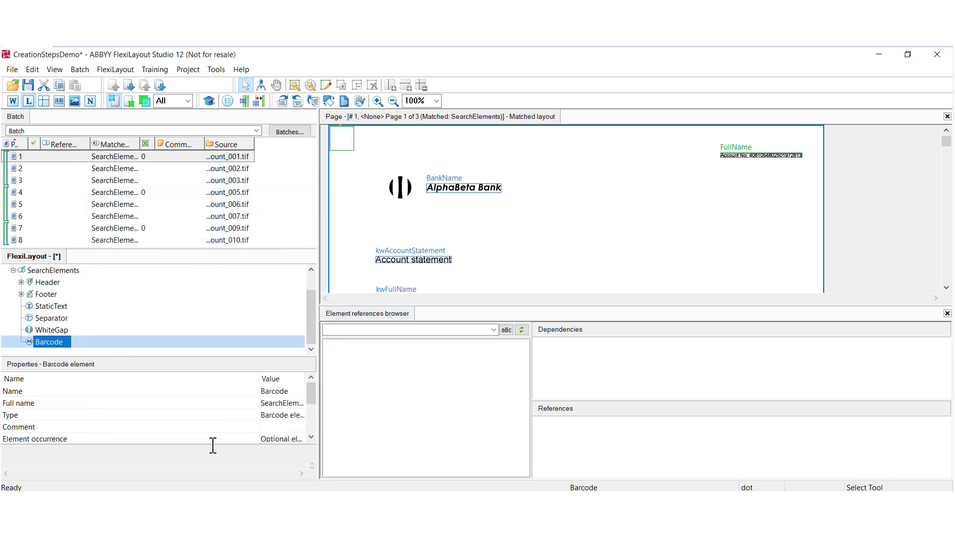
mouse_move(75, 277)
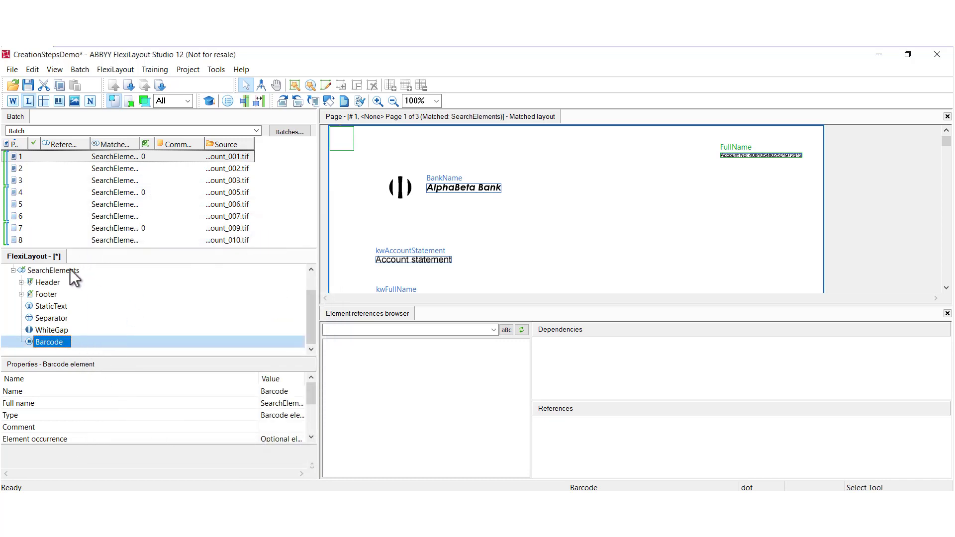
Step: Add a CharacterString element set to regular-expression matching and bring up its expression editor
right_click(53, 269)
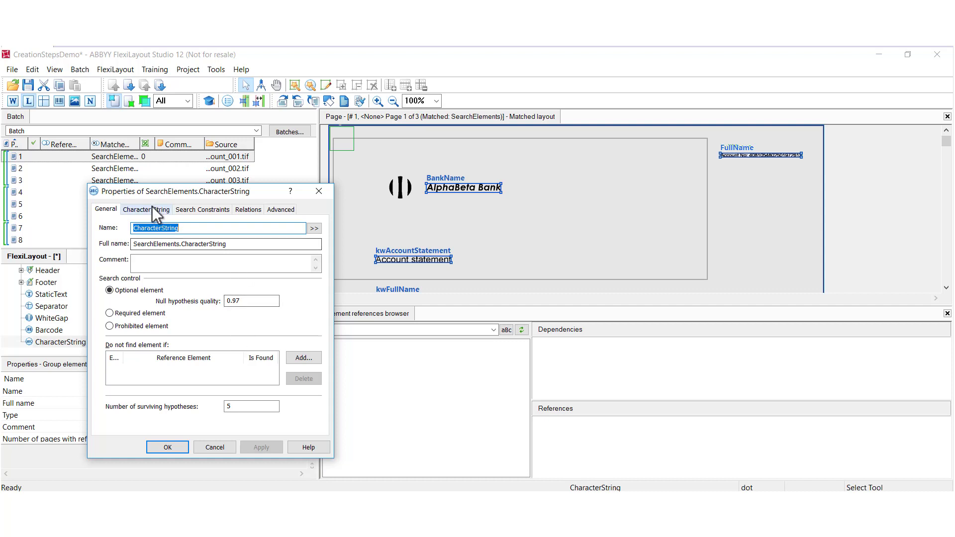
left_click(146, 209)
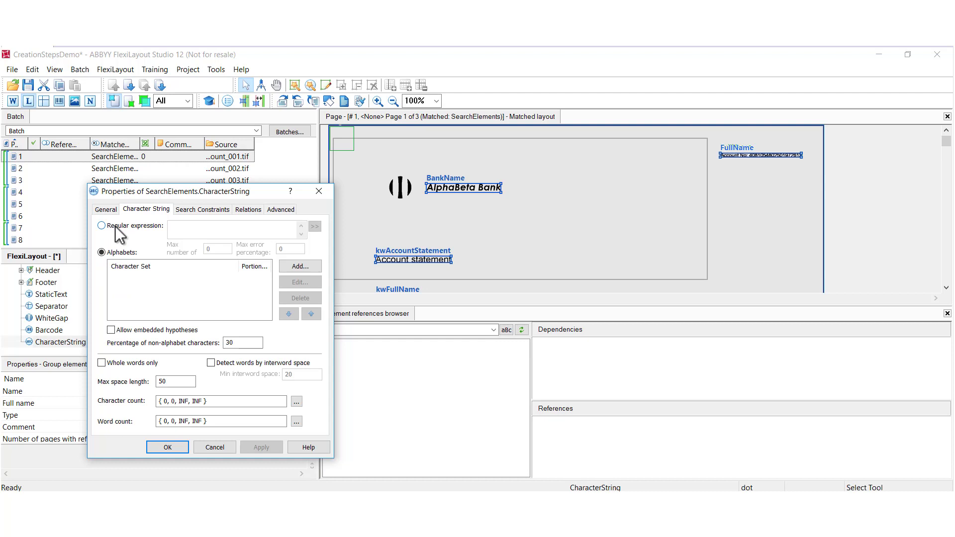
mouse_move(200, 236)
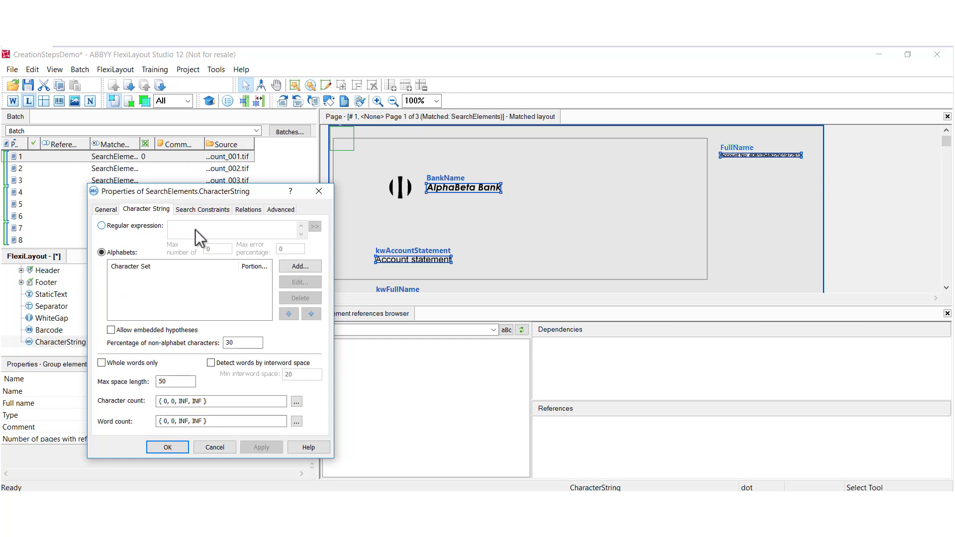
mouse_move(245, 238)
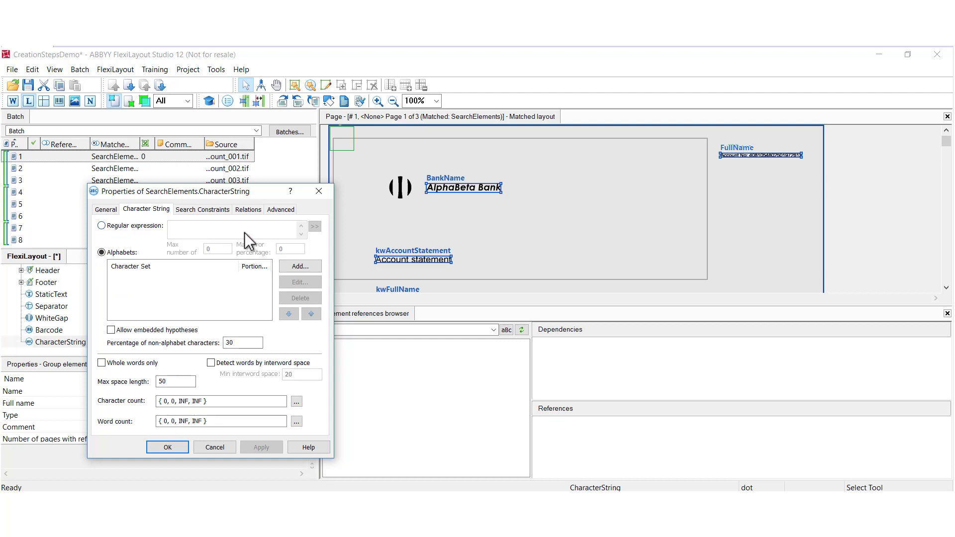
left_click(101, 226)
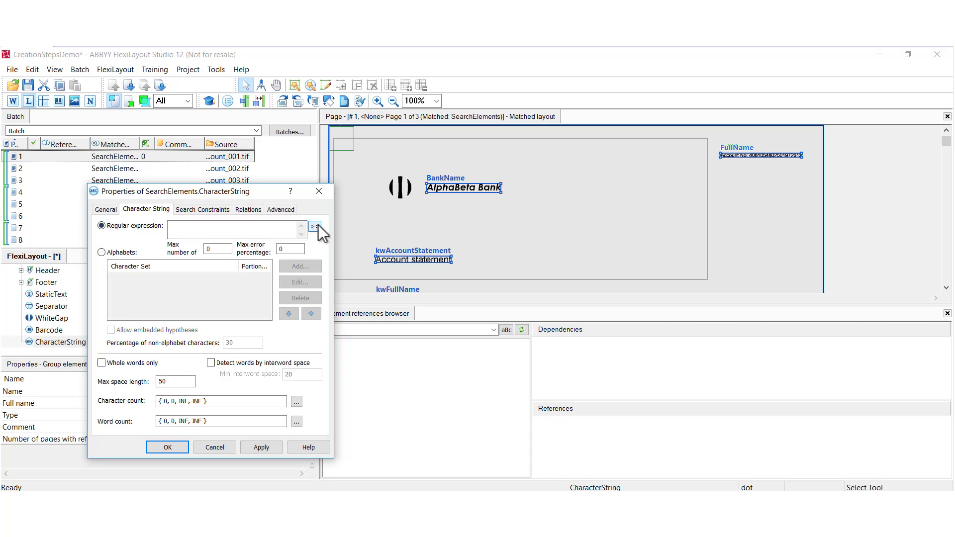
left_click(313, 227)
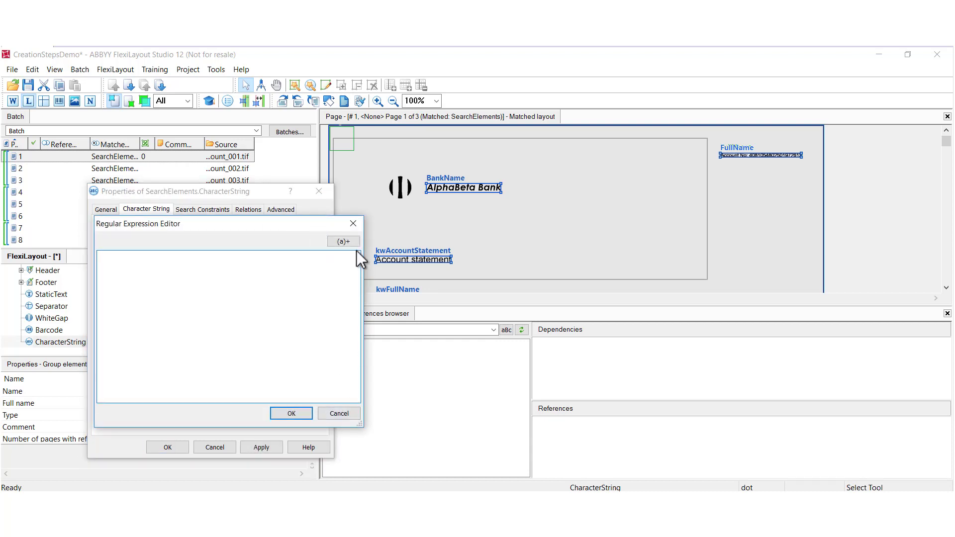
Step: Dismiss the empty expression editor and set CharacterString's character count to {10, 15, 20, 30}
left_click(343, 241)
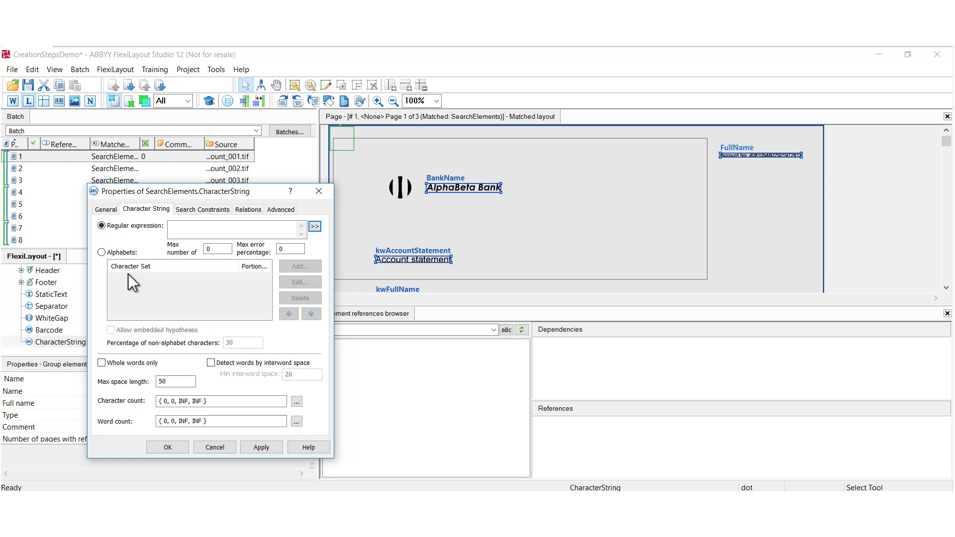
mouse_move(120, 399)
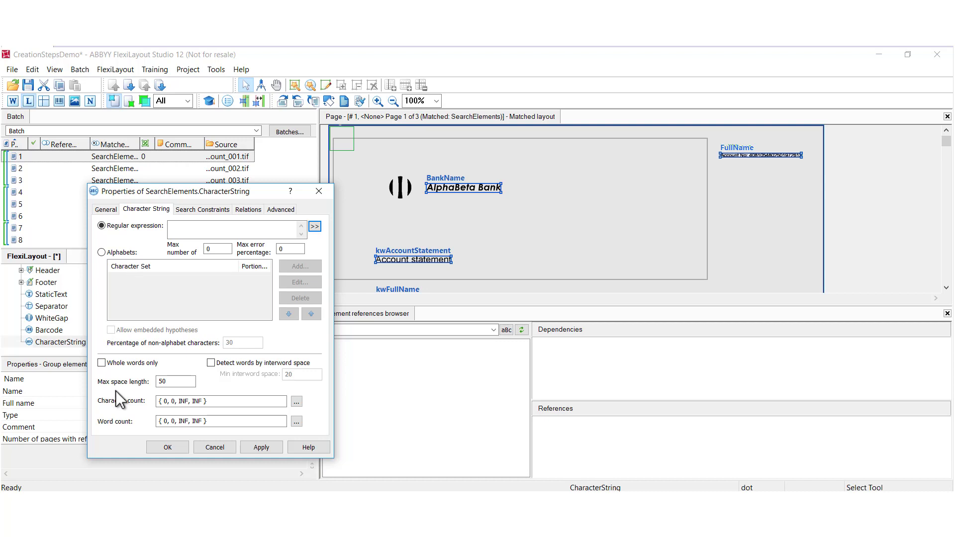
mouse_move(117, 430)
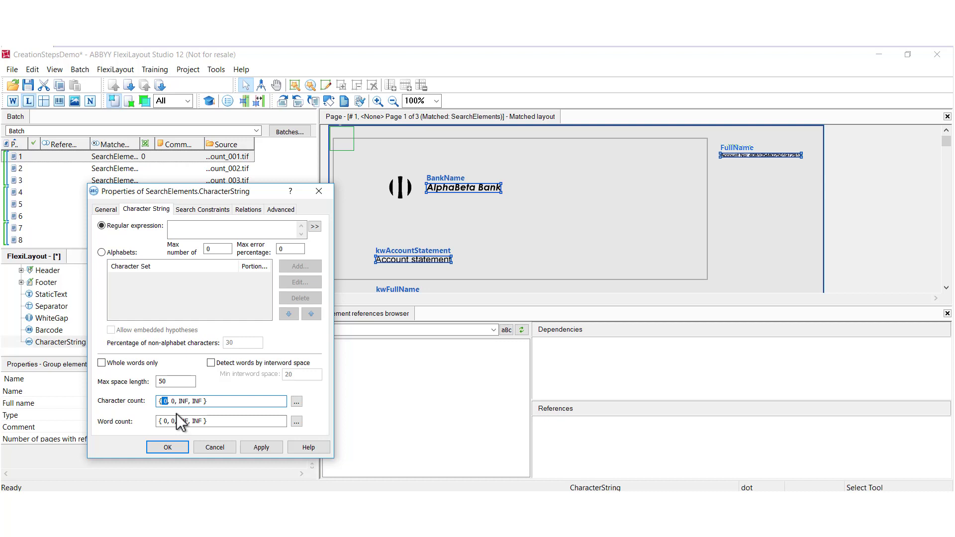
type("10")
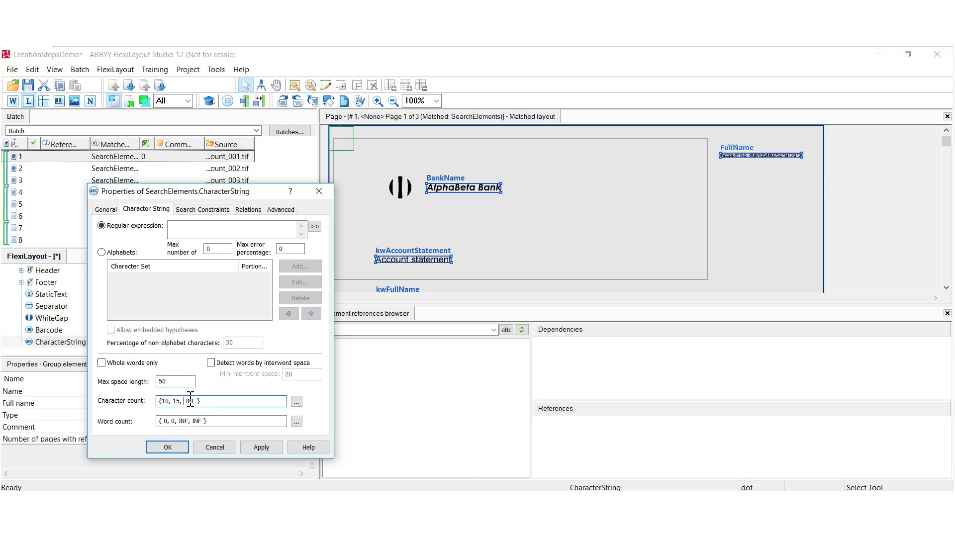
type("20,30")
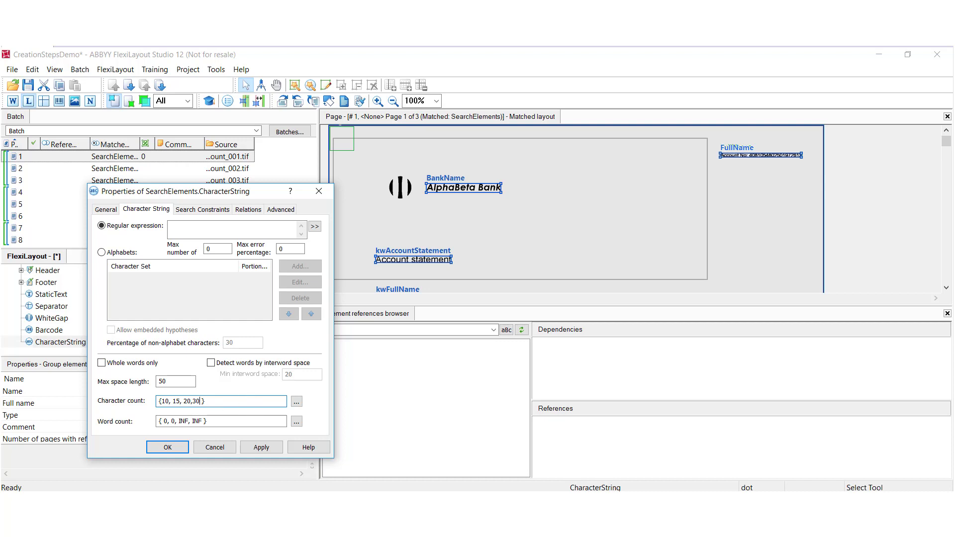
Step: Show the fuzzy interval editor for CharacterString's character count interval 10, 15, 20, 30
left_click(297, 401)
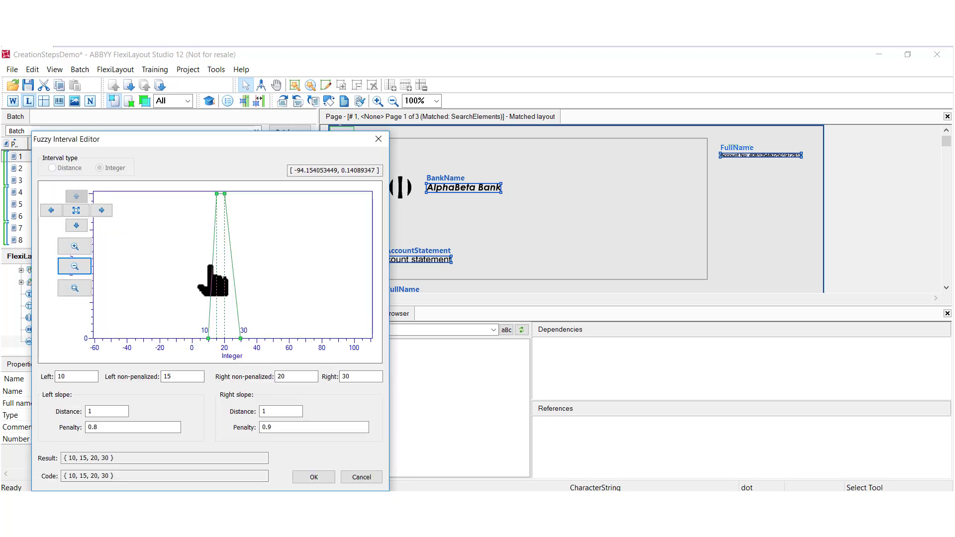
mouse_move(155, 323)
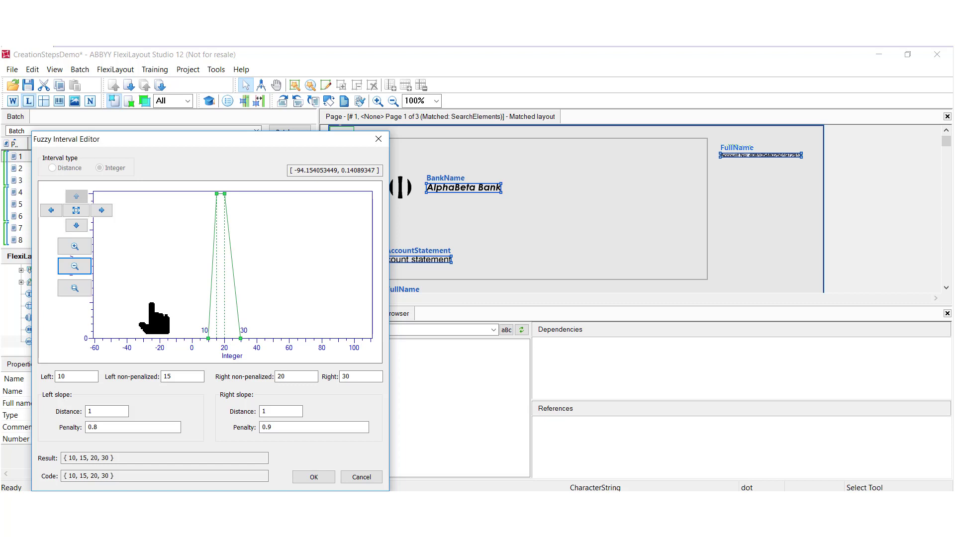
mouse_move(104, 390)
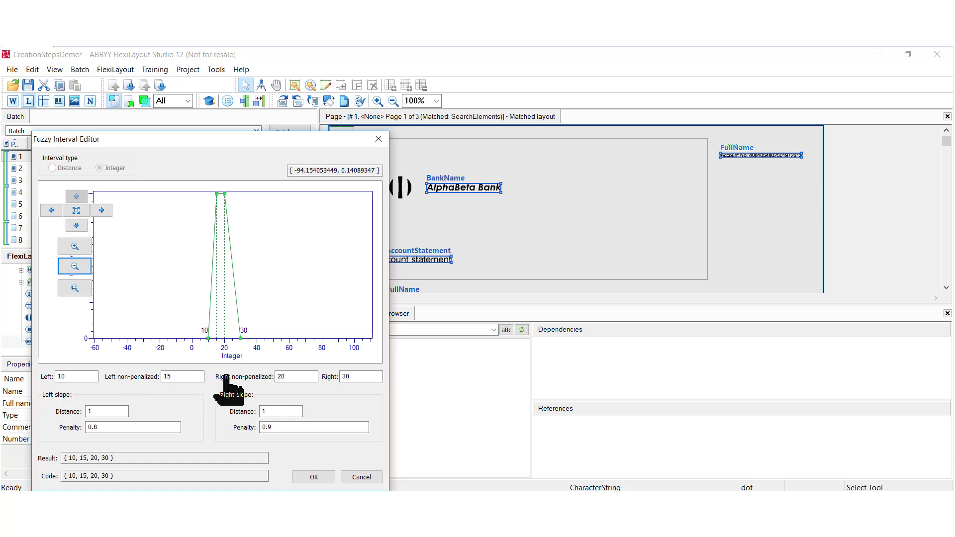
mouse_move(183, 387)
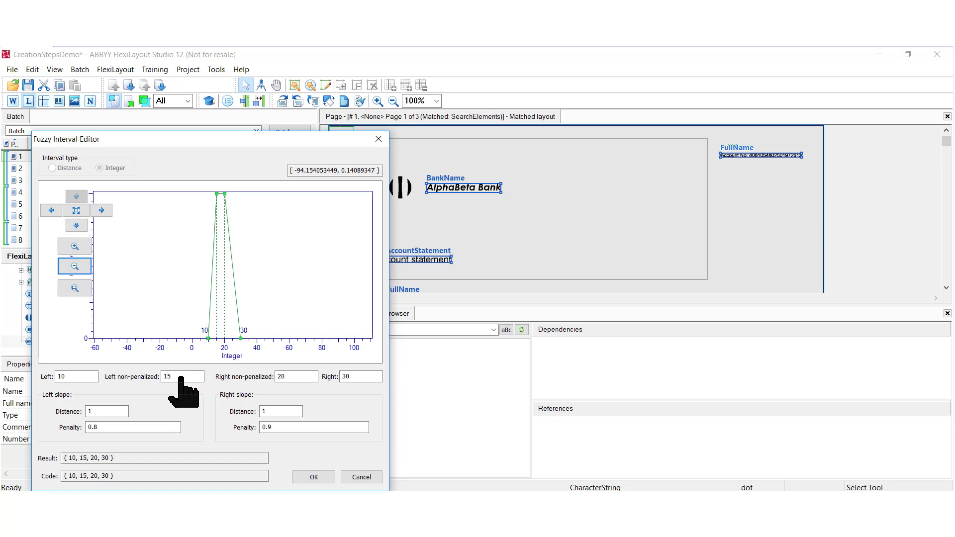
mouse_move(296, 376)
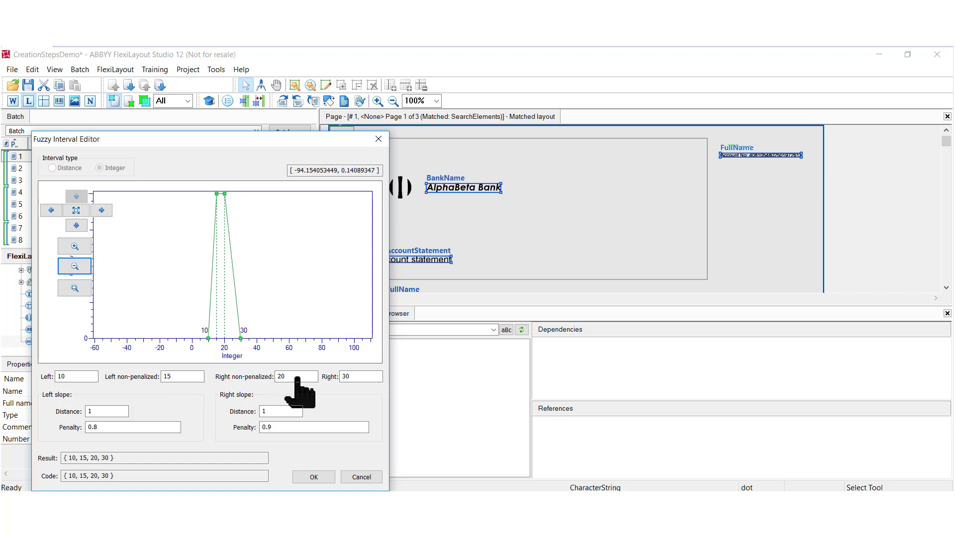
mouse_move(200, 387)
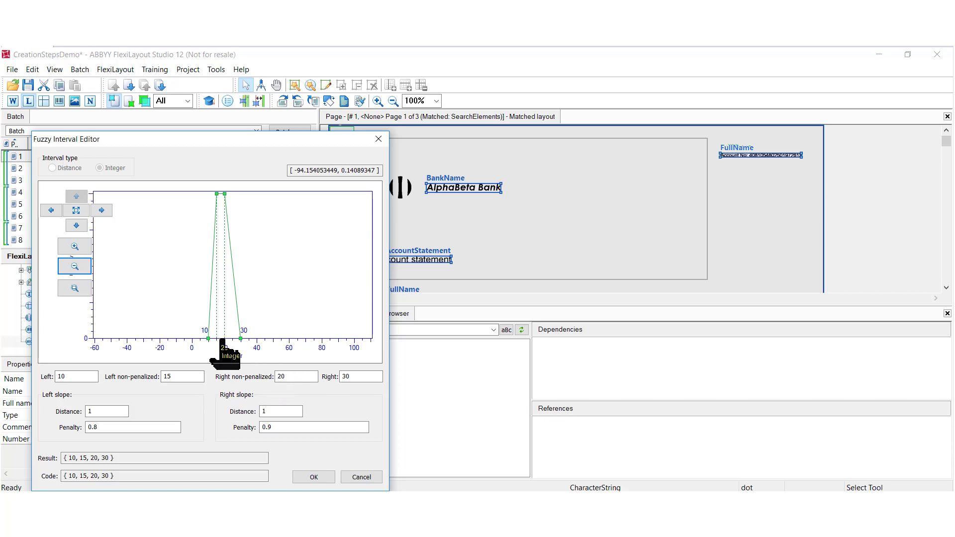
mouse_move(227, 355)
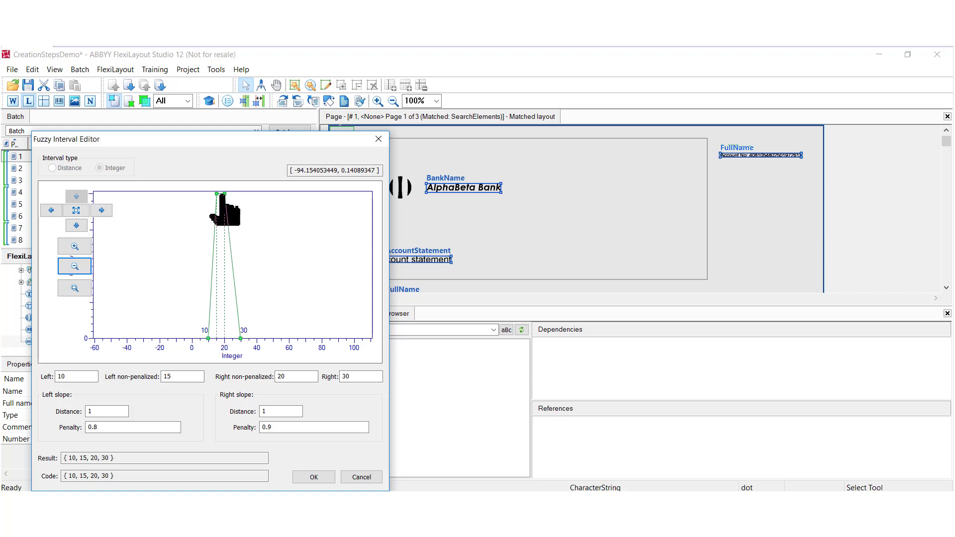
mouse_move(225, 210)
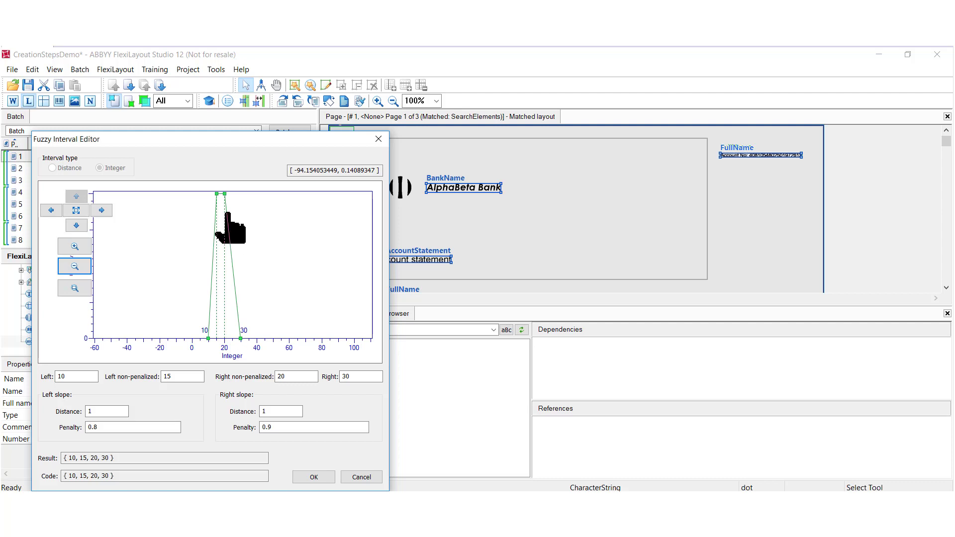
mouse_move(230, 230)
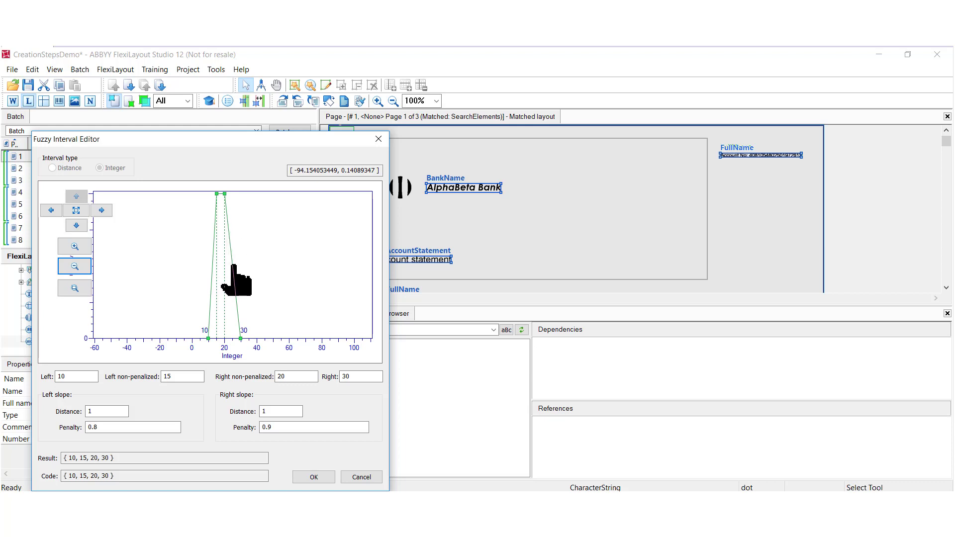
mouse_move(162, 252)
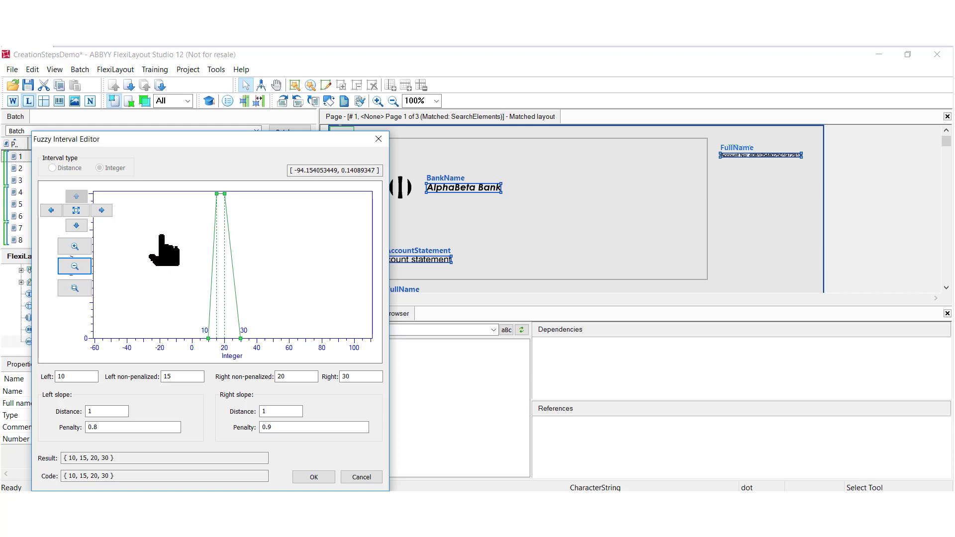